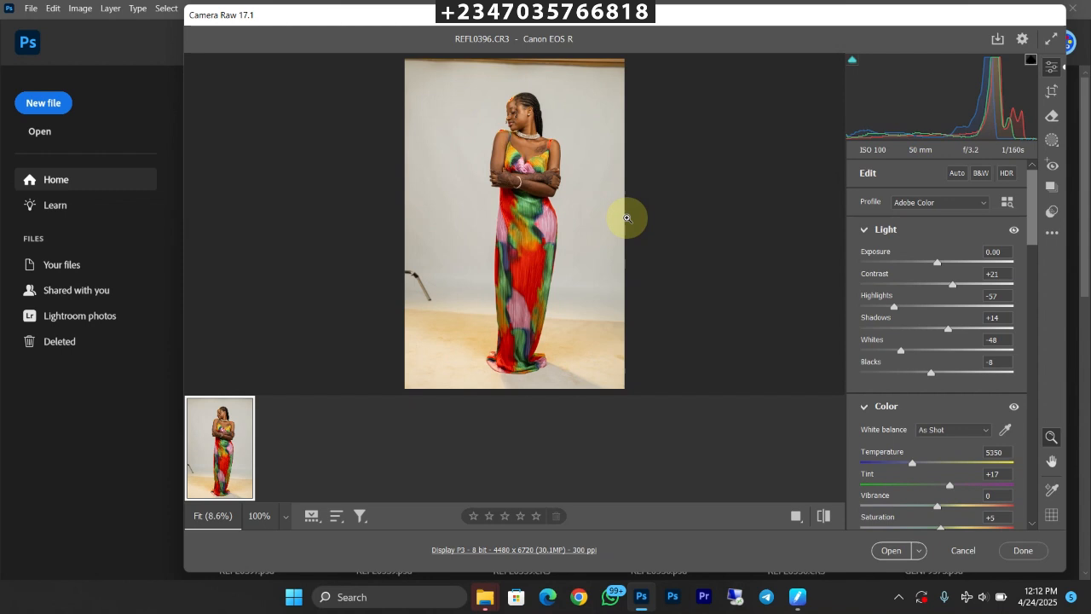
pyautogui.moveTo(621, 211)
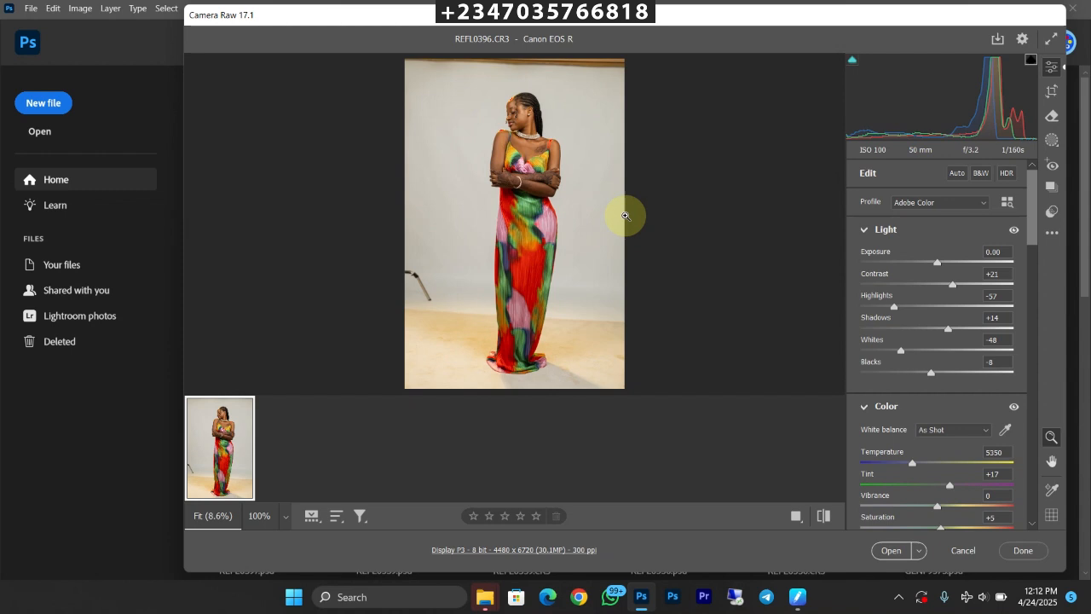
pyautogui.moveTo(629, 220)
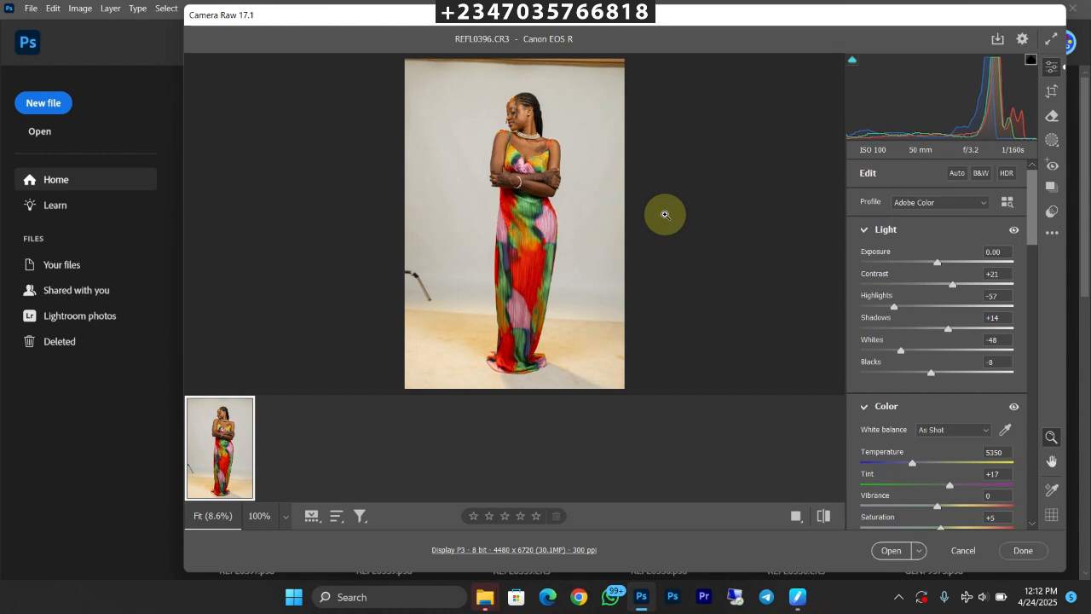
pyautogui.moveTo(376, 311)
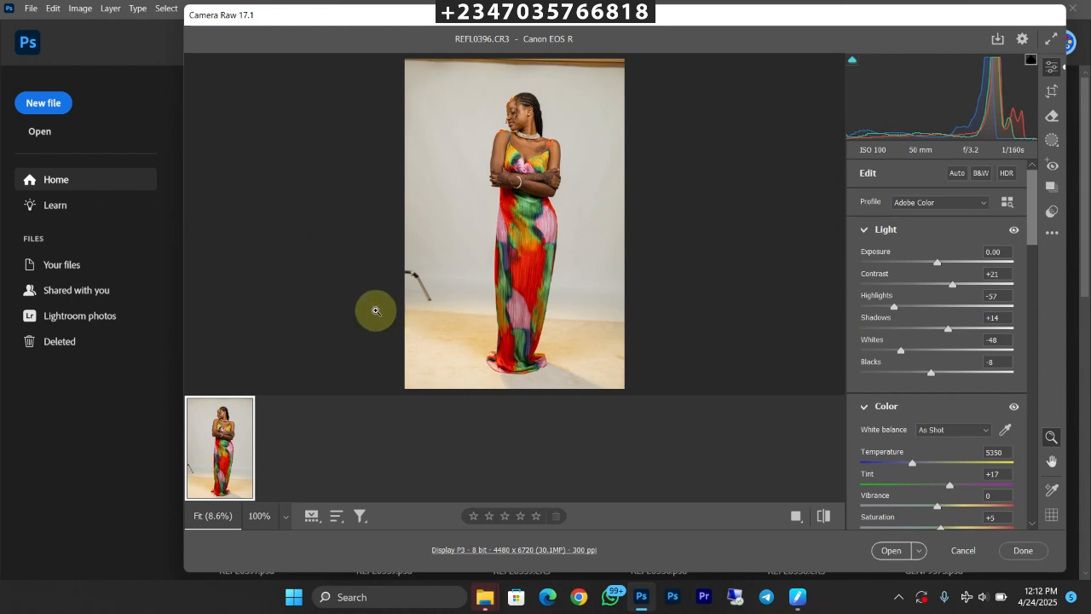
pyautogui.moveTo(636, 266)
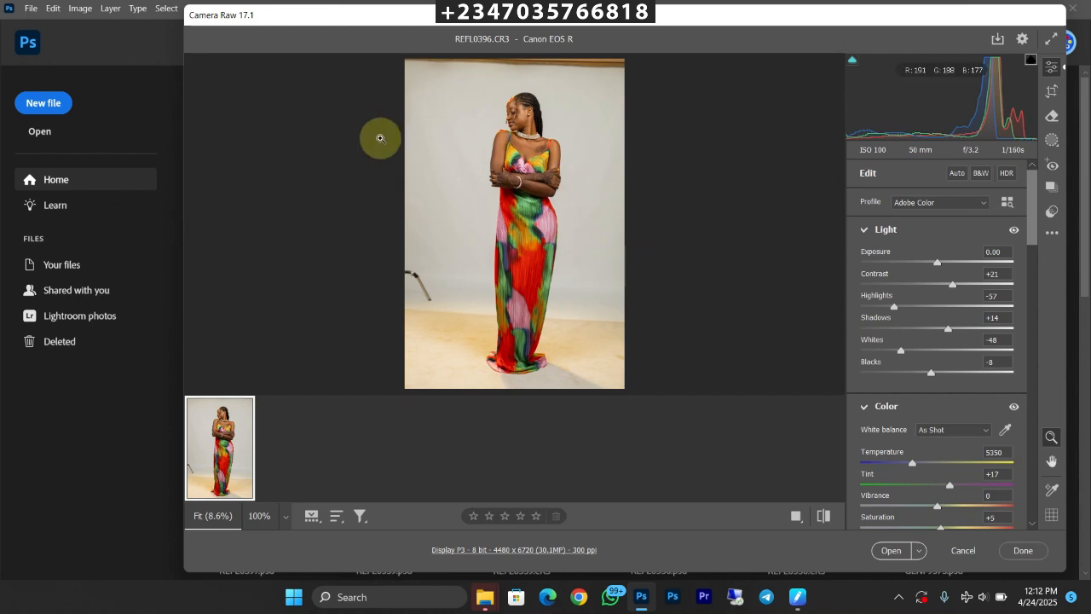
pyautogui.moveTo(618, 170)
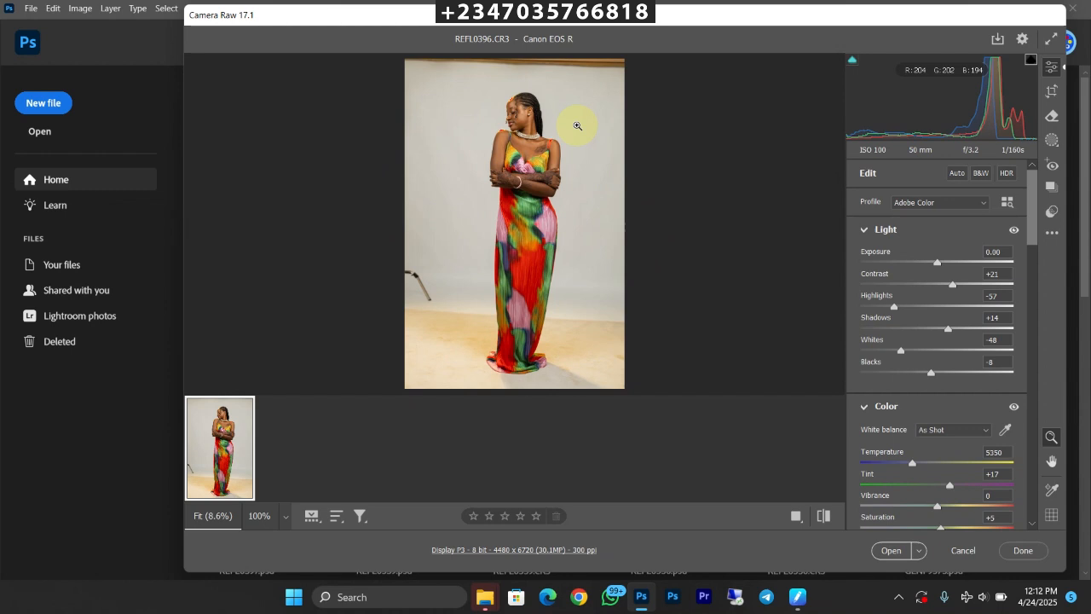
pyautogui.moveTo(603, 283)
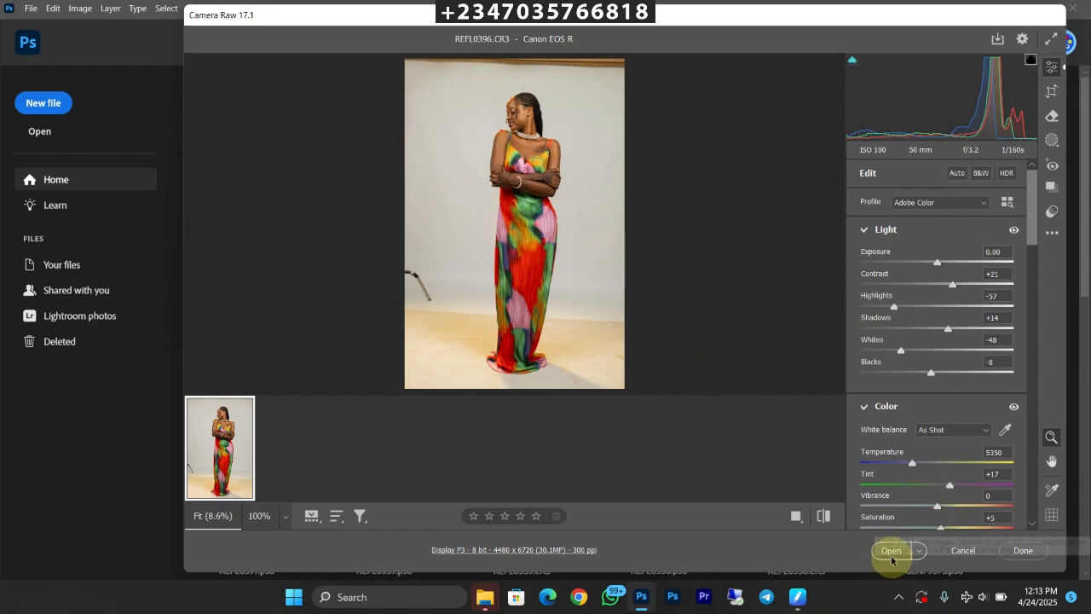
# Open the Camera Raw-adjusted portrait as a Photoshop document
pyautogui.click(891, 550)
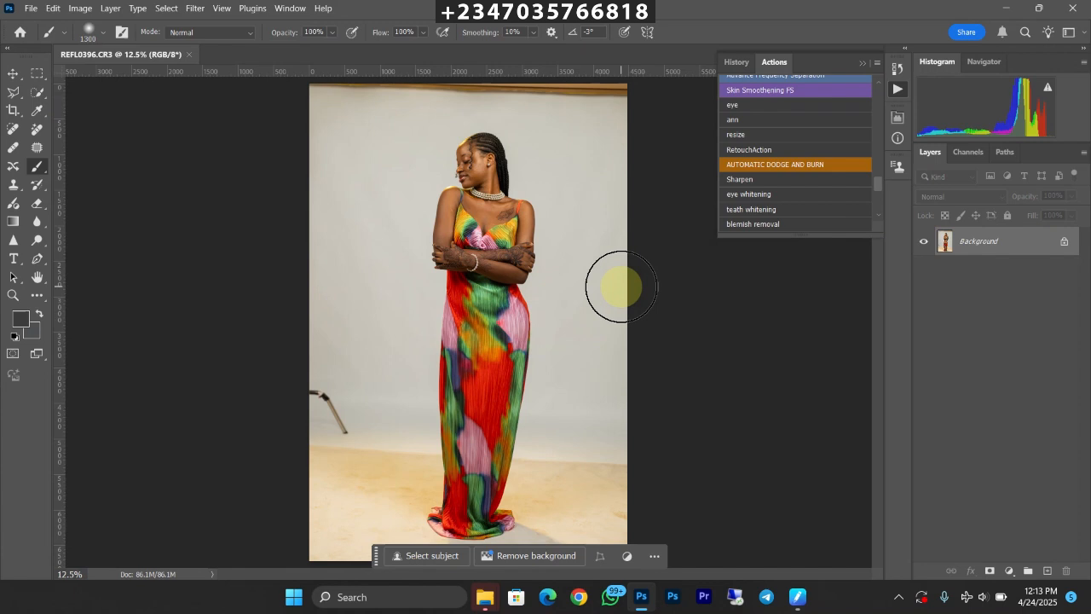
pyautogui.moveTo(610, 279)
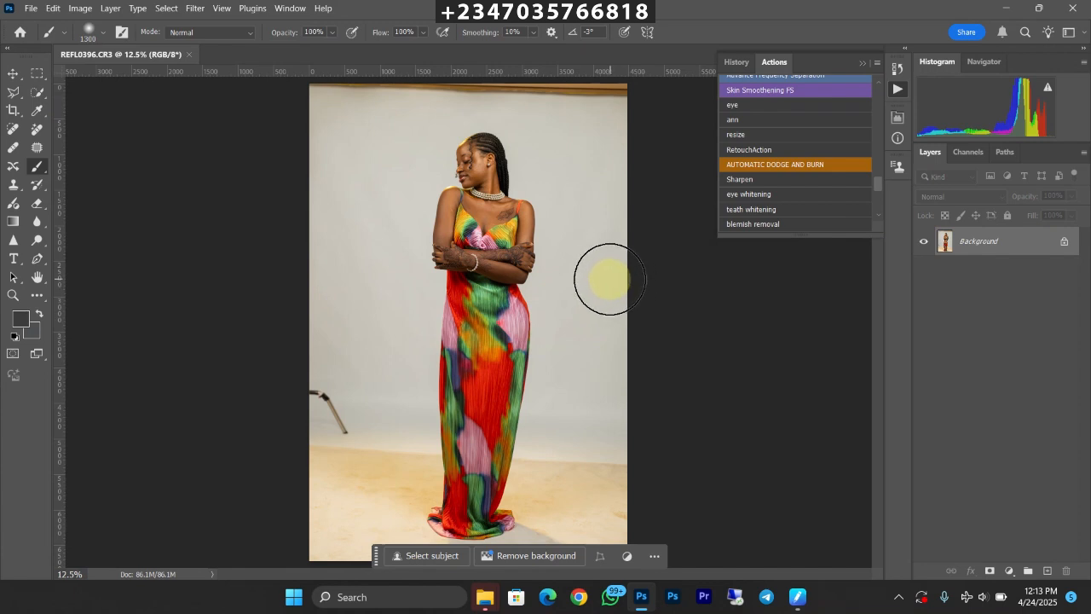
pyautogui.moveTo(604, 275)
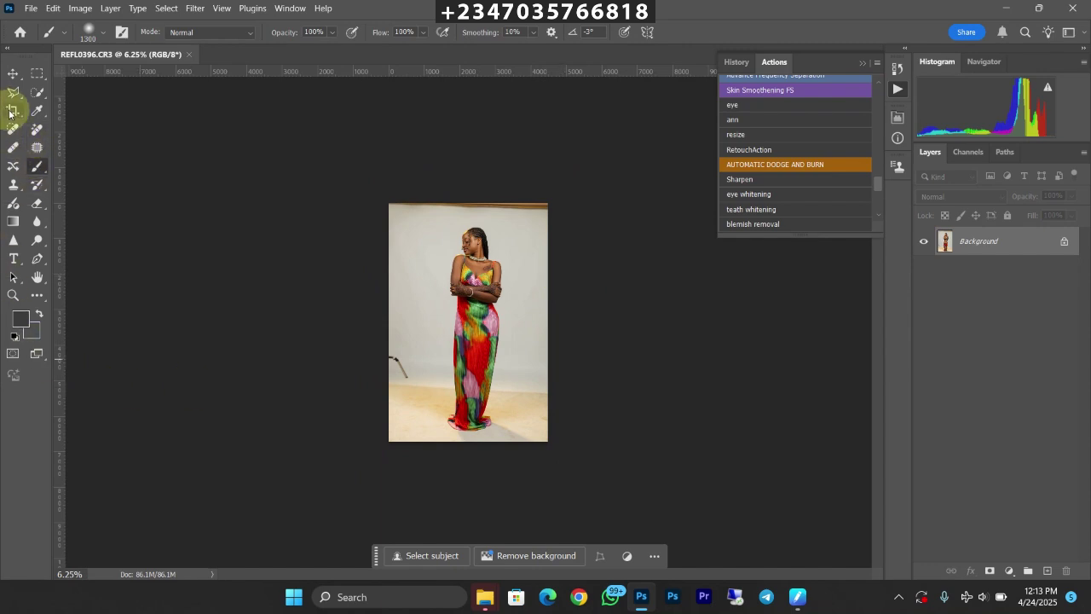
# Extend a 4:5 crop frame beyond the portrait's top and sides
pyautogui.click(13, 112)
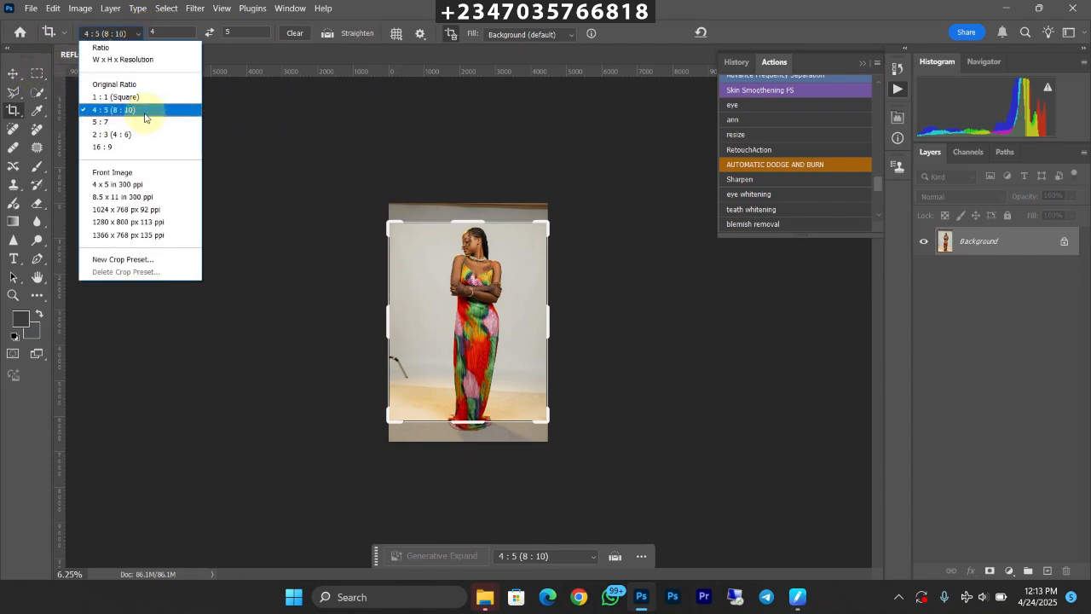
pyautogui.moveTo(133, 121)
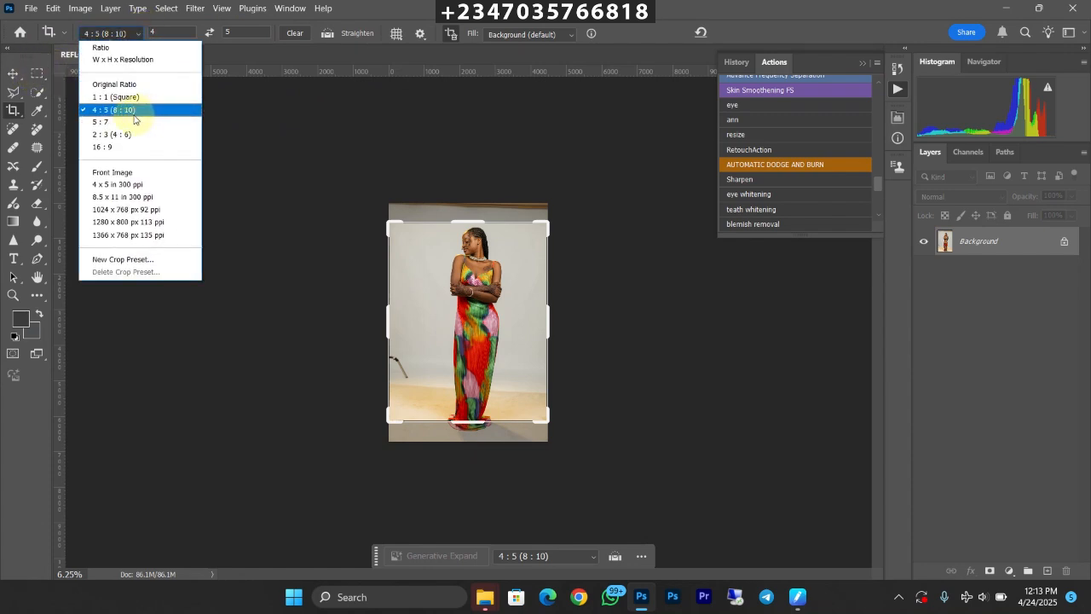
pyautogui.moveTo(112, 121)
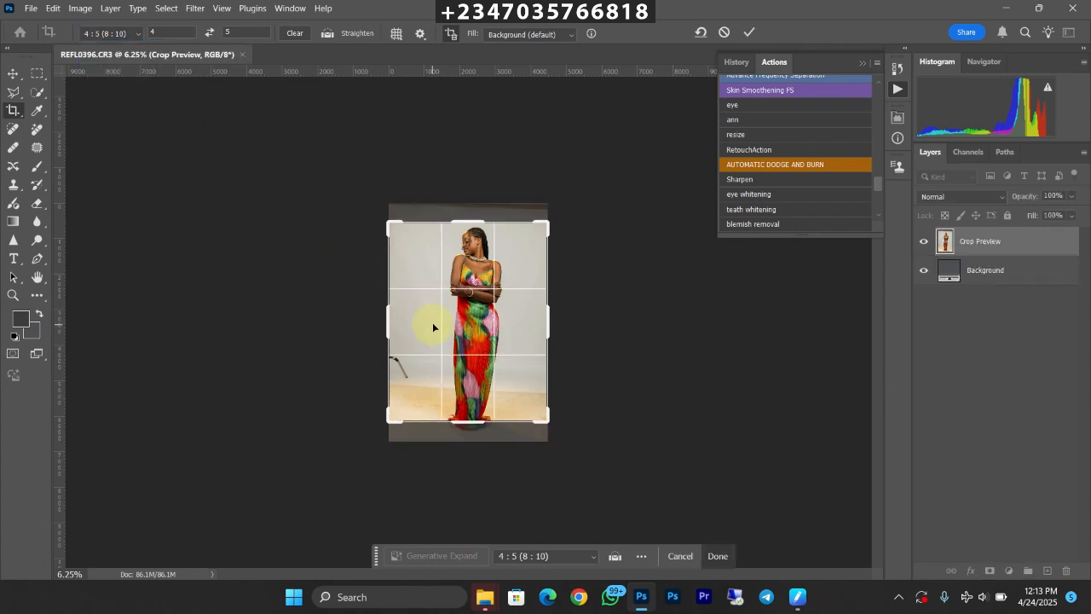
pyautogui.moveTo(411, 275)
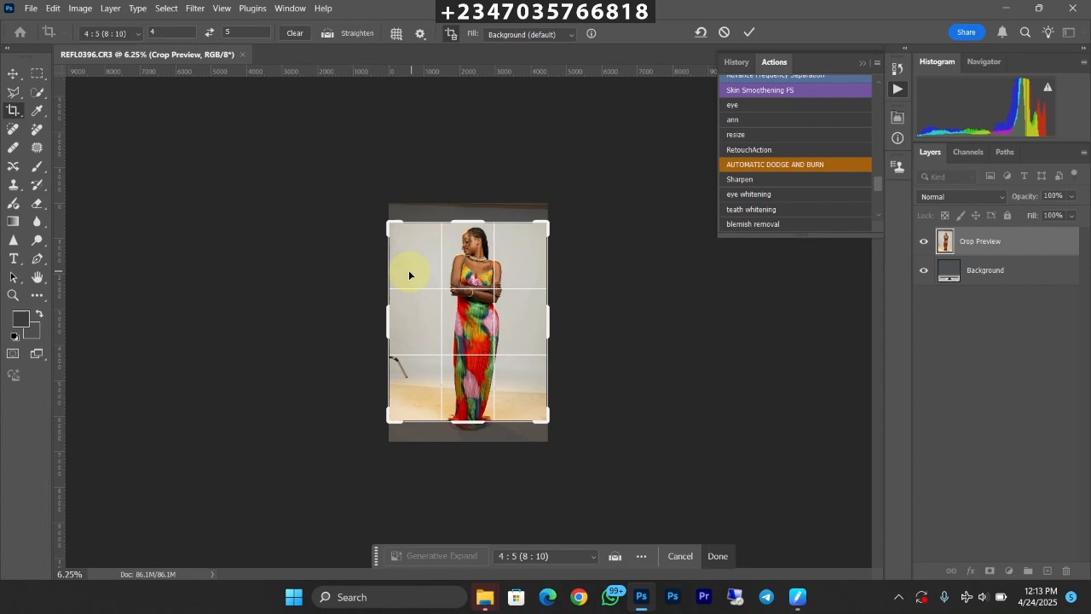
pyautogui.moveTo(409, 278)
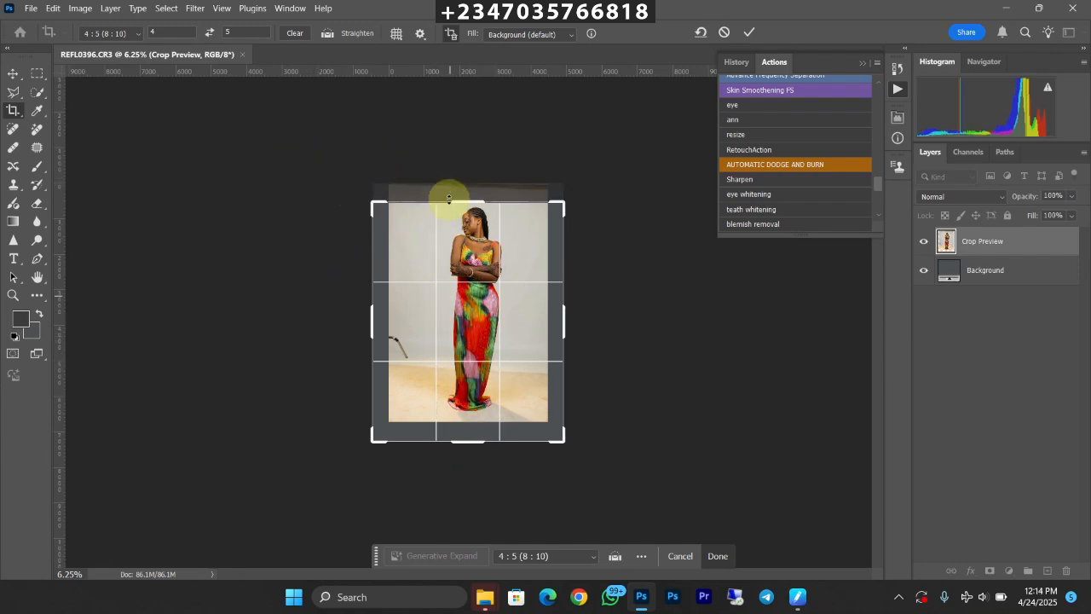
pyautogui.moveTo(449, 196); pyautogui.dragTo(465, 186)
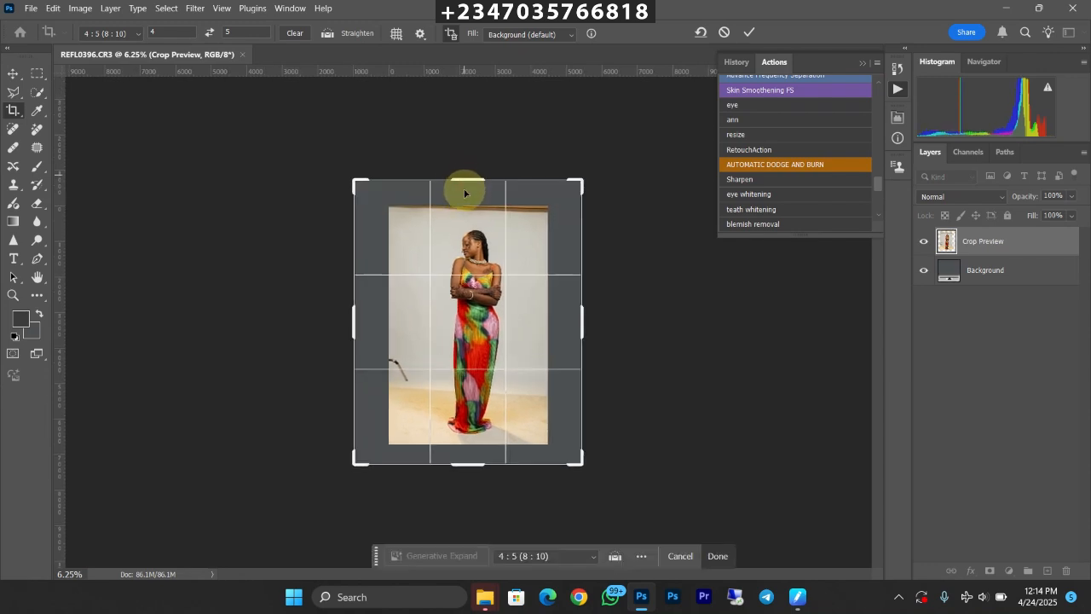
pyautogui.moveTo(465, 192); pyautogui.dragTo(473, 170)
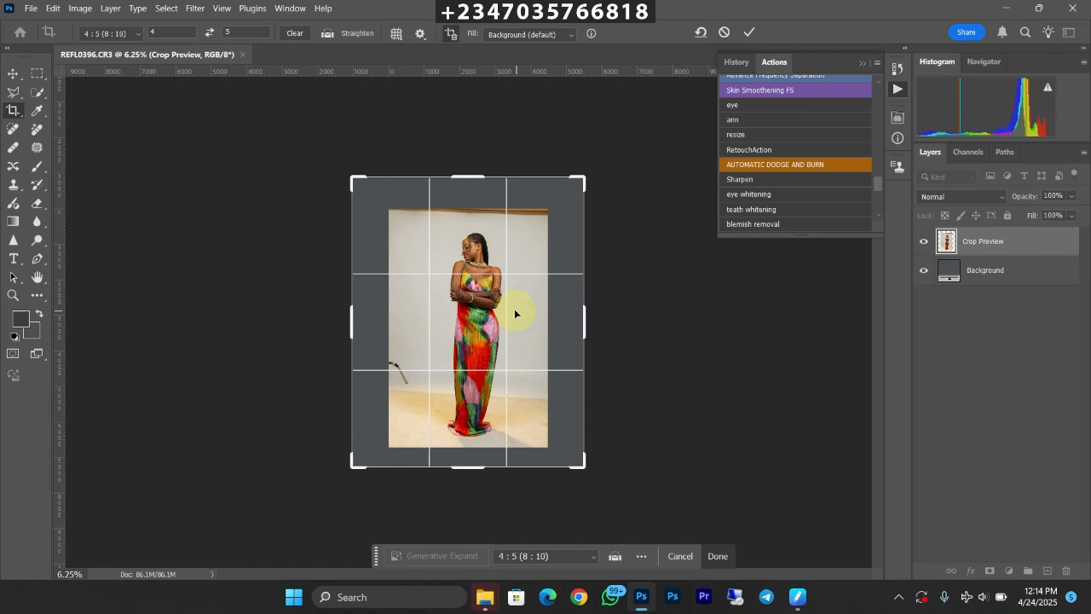
pyautogui.moveTo(506, 364)
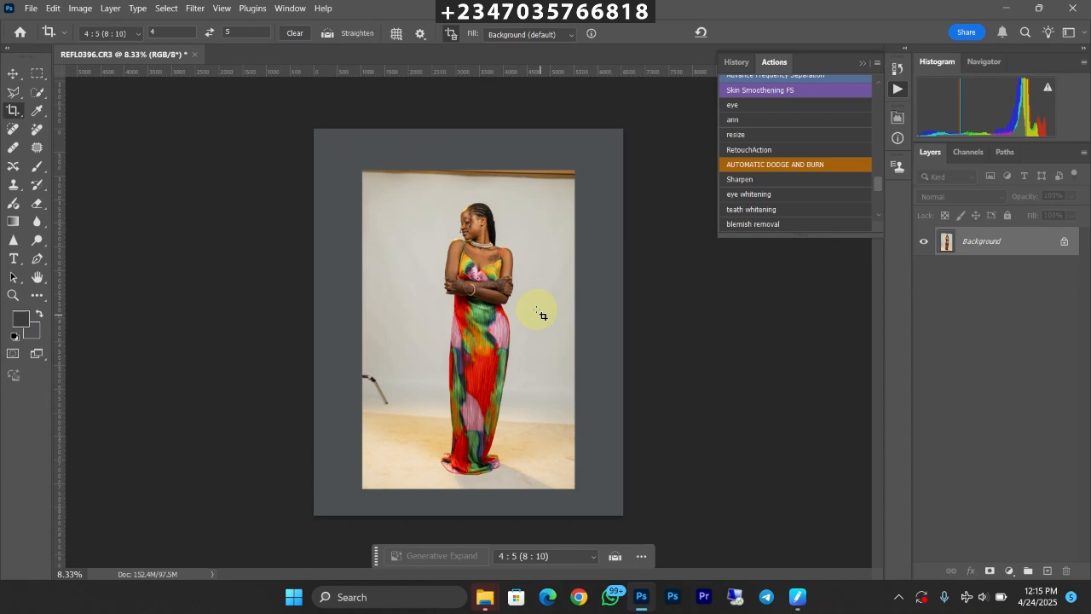
pyautogui.moveTo(542, 311)
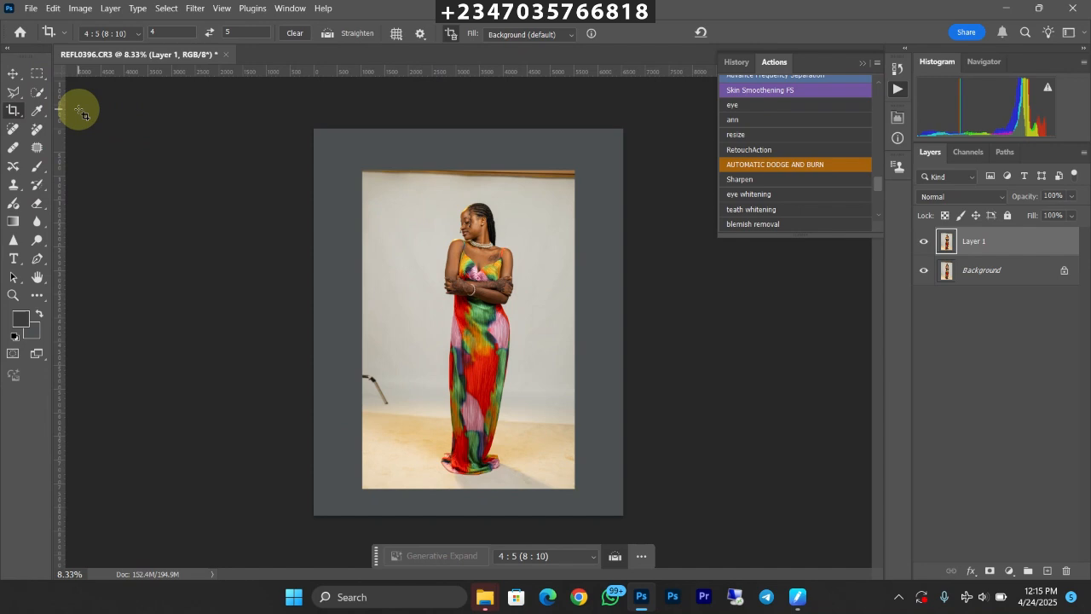
pyautogui.moveTo(39, 92)
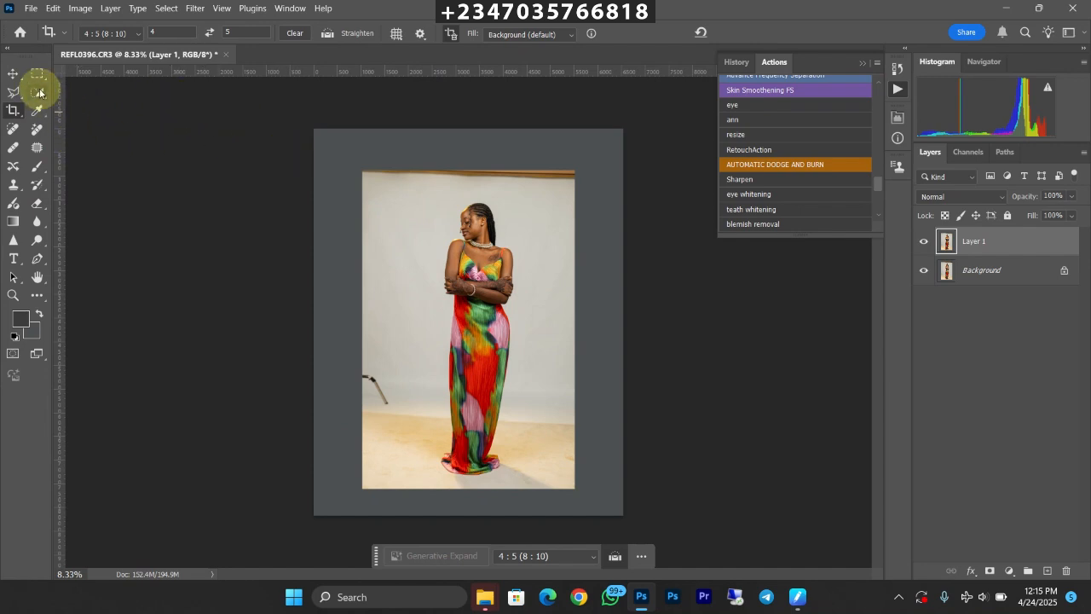
# Select the model with a softened quick selection, then target the original photo layer
pyautogui.click(38, 92)
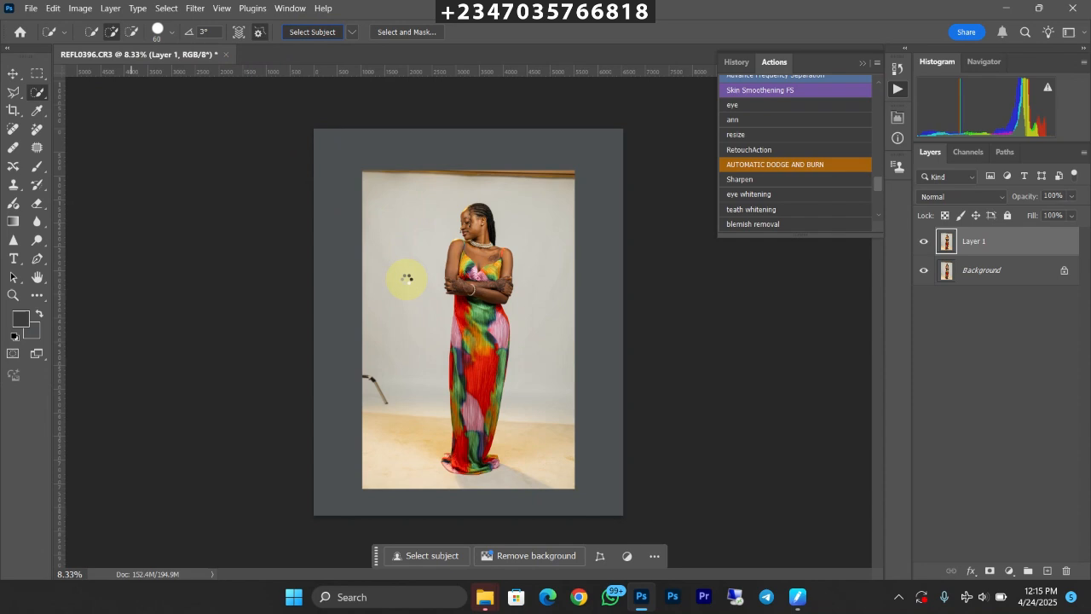
pyautogui.moveTo(396, 272)
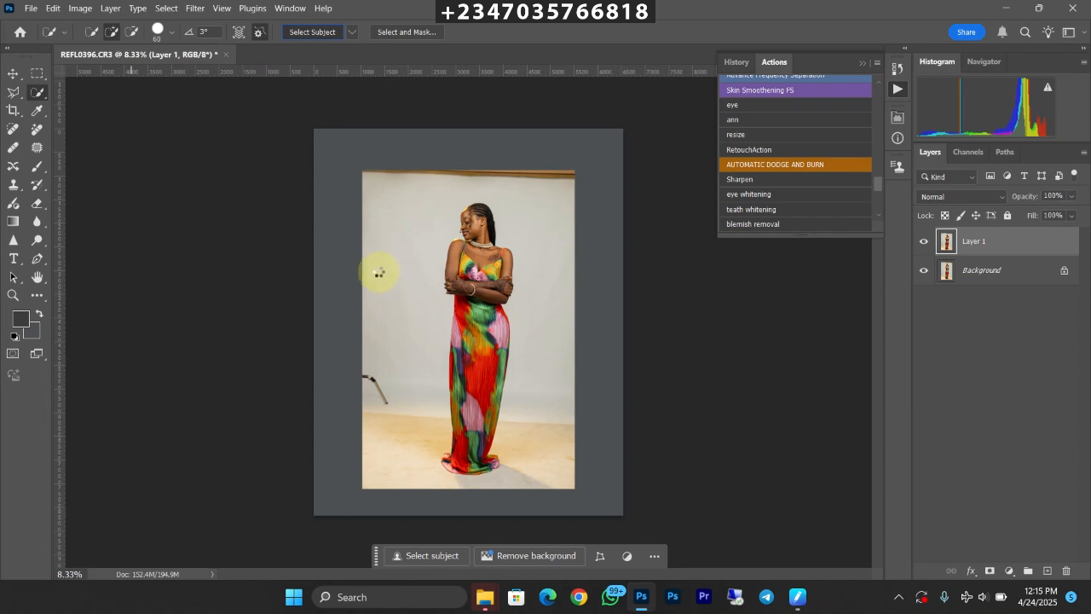
pyautogui.moveTo(402, 288)
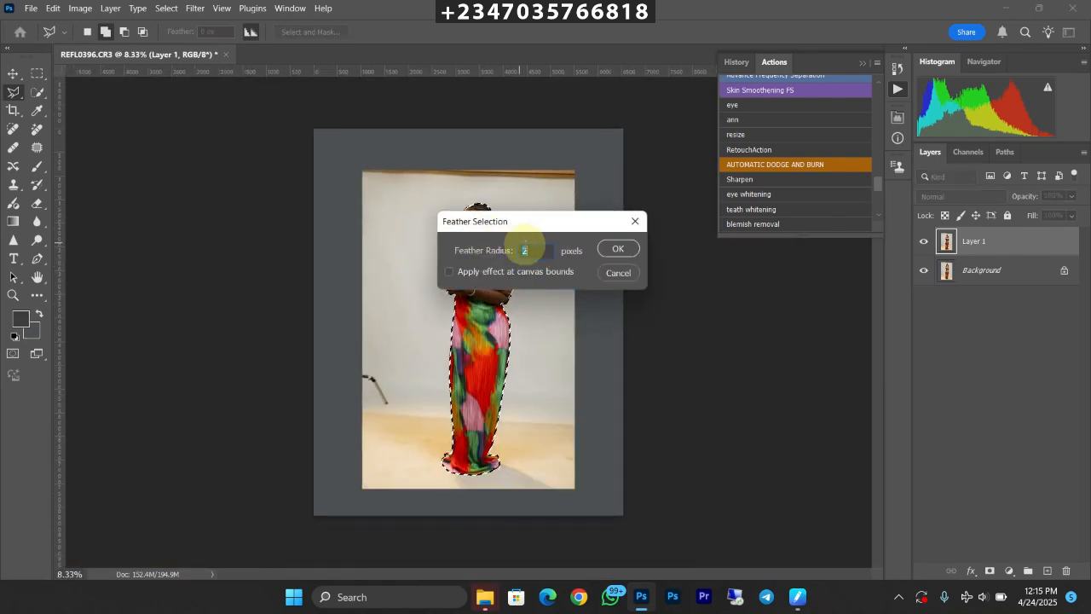
pyautogui.click(618, 248)
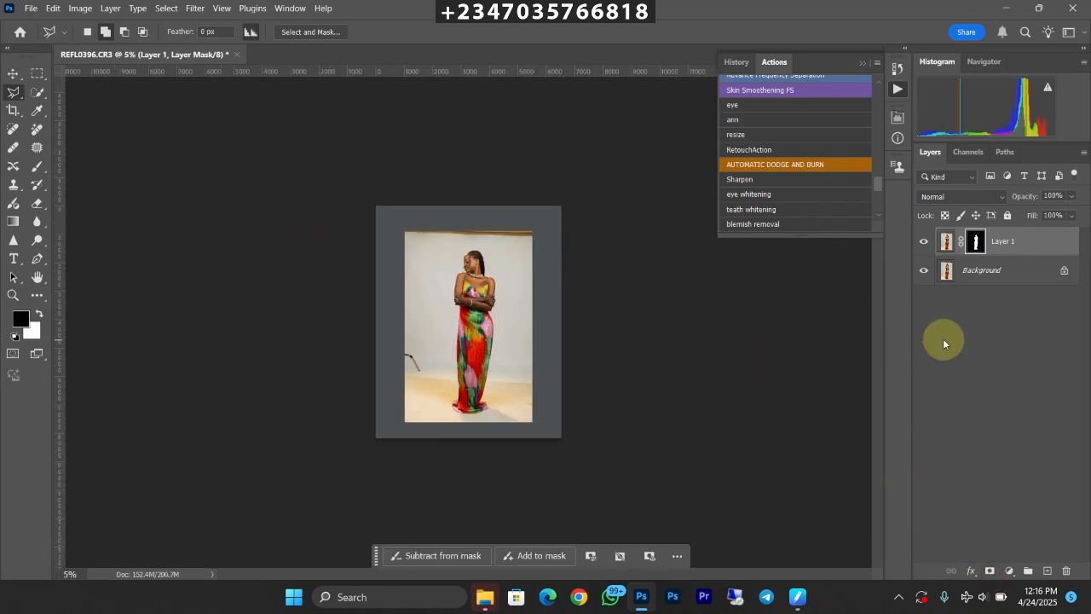
pyautogui.click(981, 269)
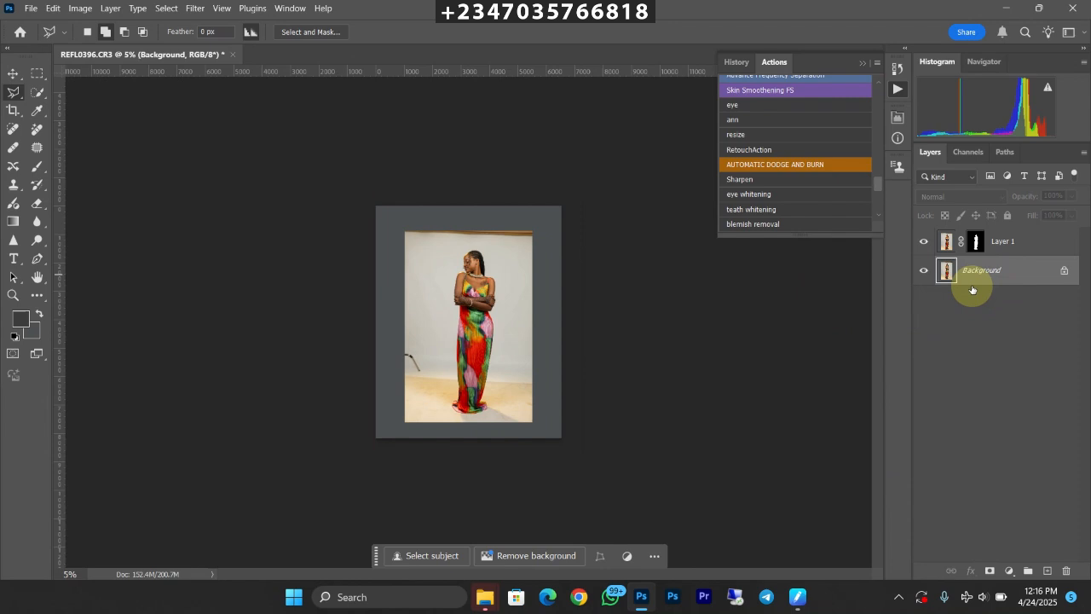
# Place Reflex (38) from File Explorer into the document as the backdrop
pyautogui.click(488, 596)
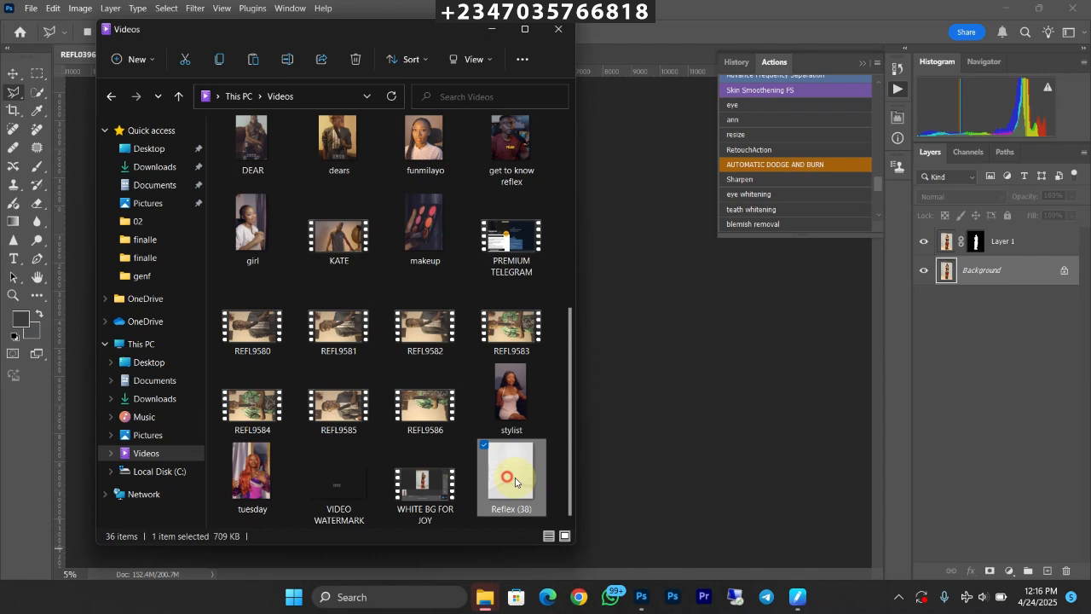
pyautogui.doubleClick(512, 473)
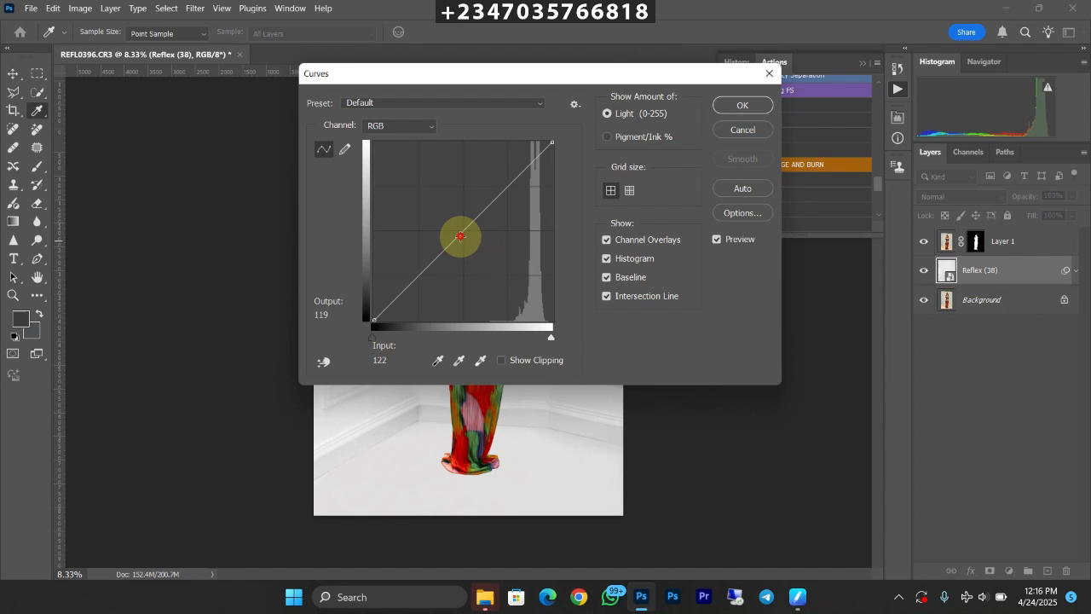
# Pull the Curves midpoint down on Reflex (38) and apply it
pyautogui.moveTo(460, 236); pyautogui.dragTo(487, 254)
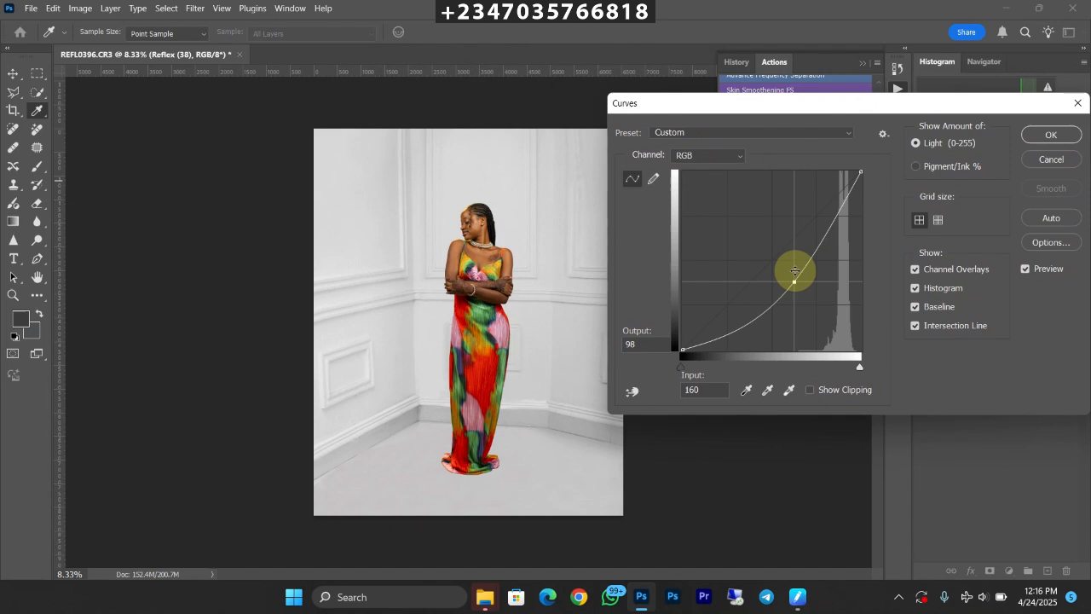
pyautogui.moveTo(795, 271); pyautogui.dragTo(796, 284)
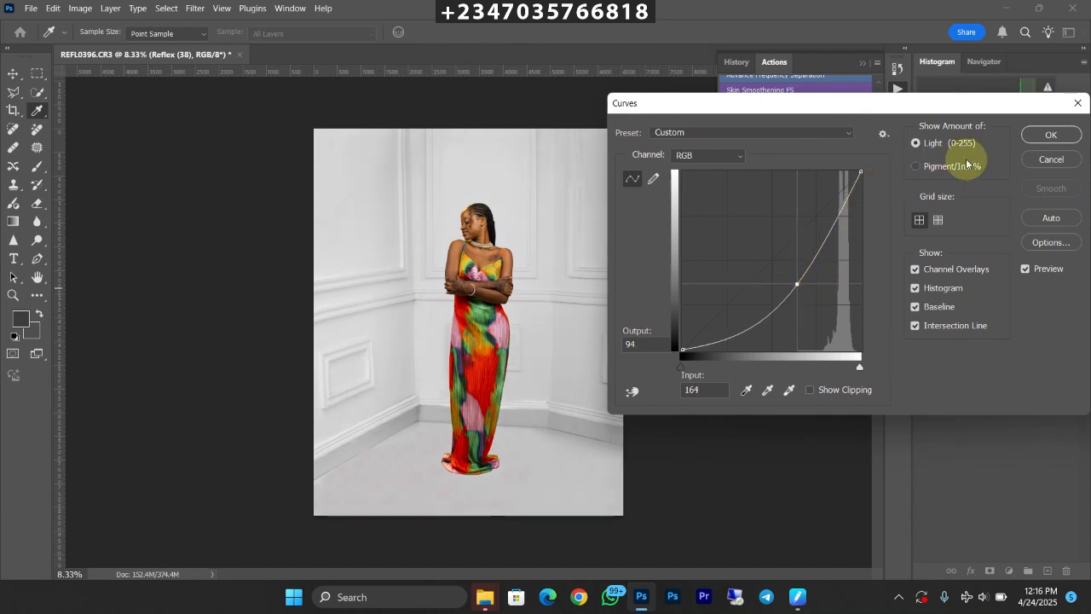
pyautogui.click(1051, 134)
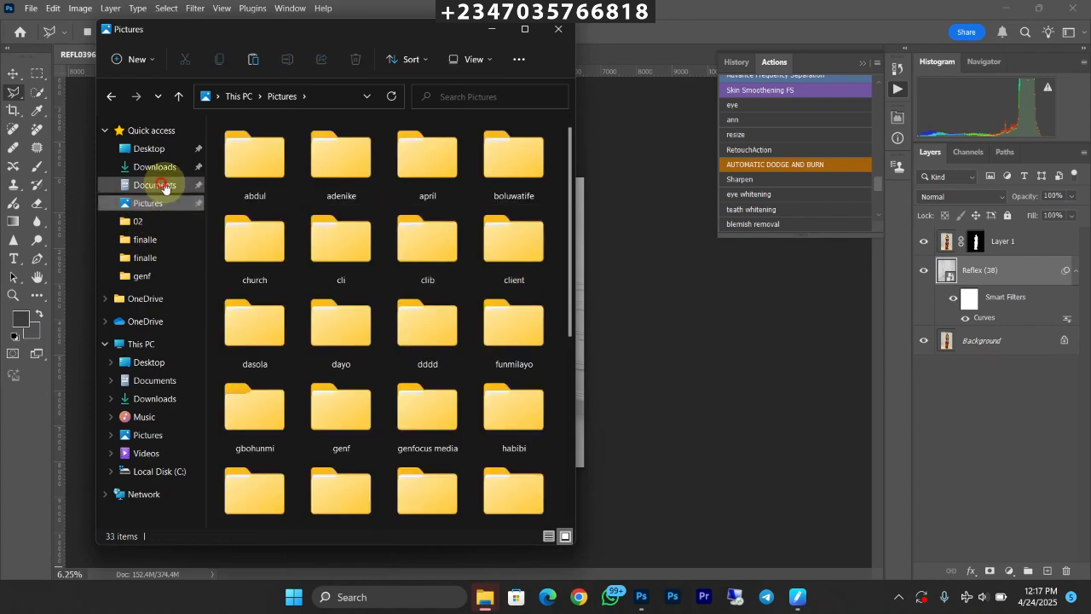
# Open the png 04 folder under Documents
pyautogui.click(154, 185)
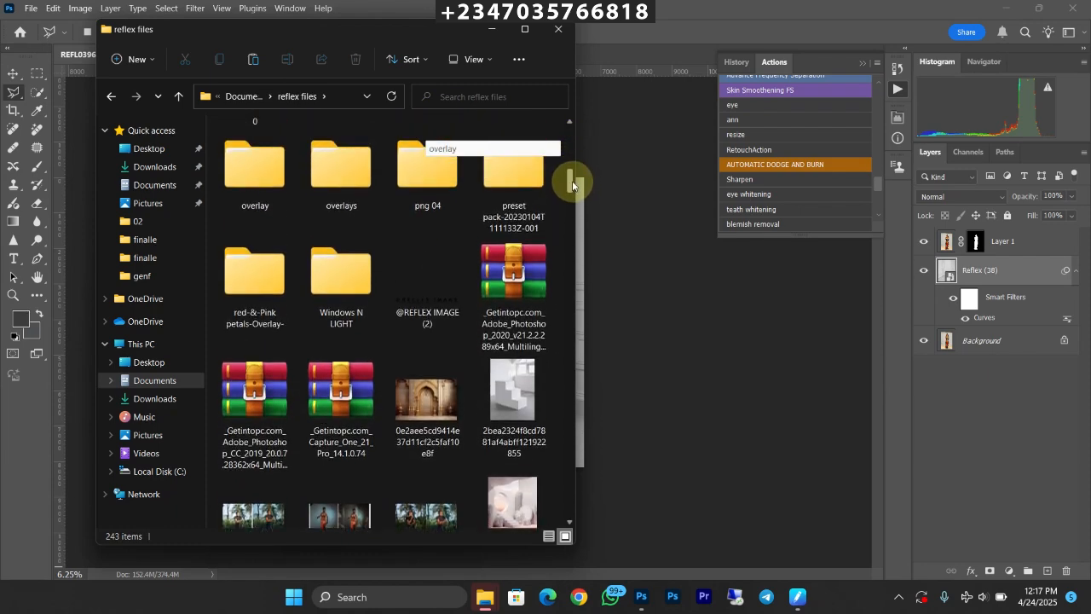
pyautogui.doubleClick(427, 162)
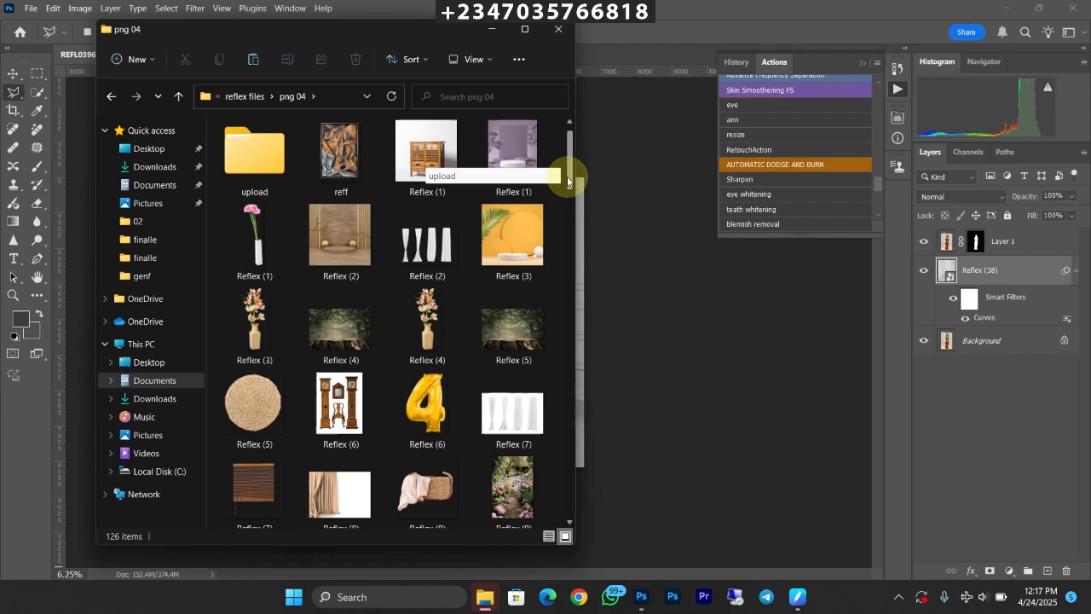
pyautogui.scroll(-3)
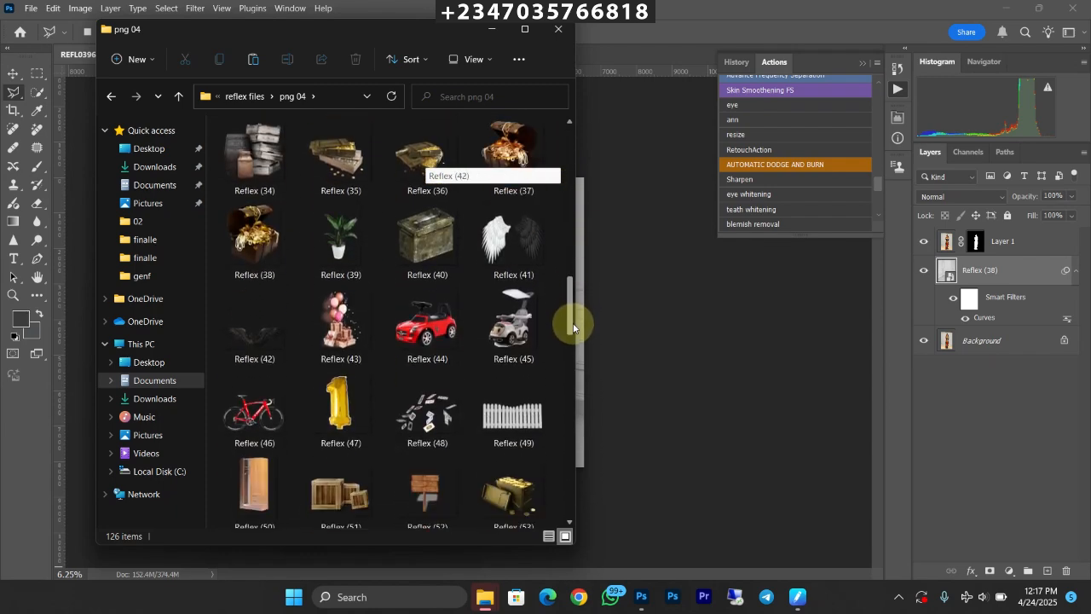
pyautogui.scroll(-3)
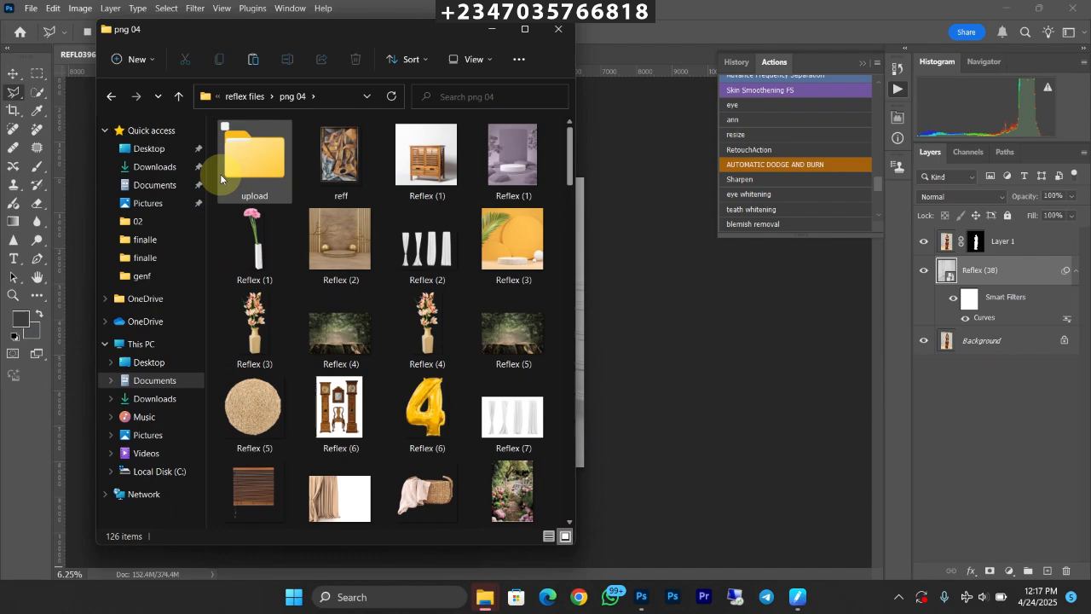
# Open the upload folder and scroll down to Reflex (189)
pyautogui.doubleClick(254, 158)
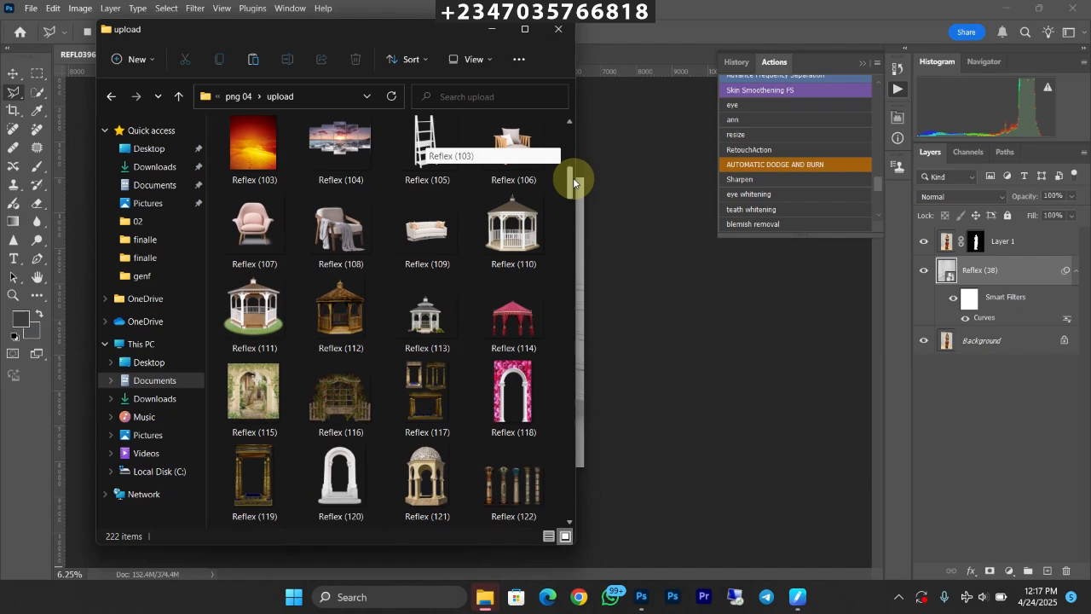
pyautogui.scroll(-3)
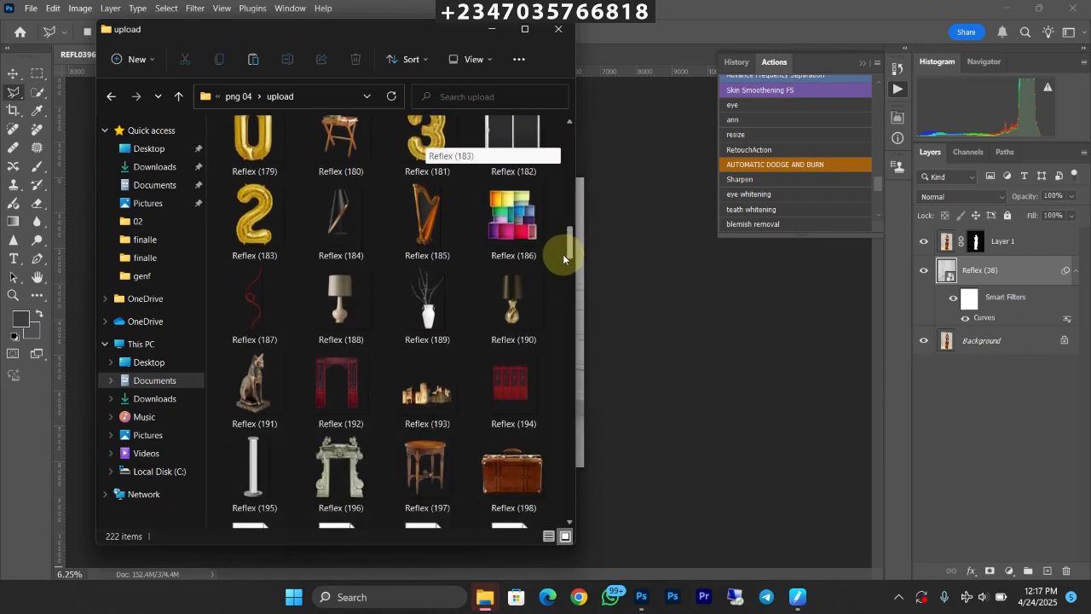
pyautogui.scroll(-3)
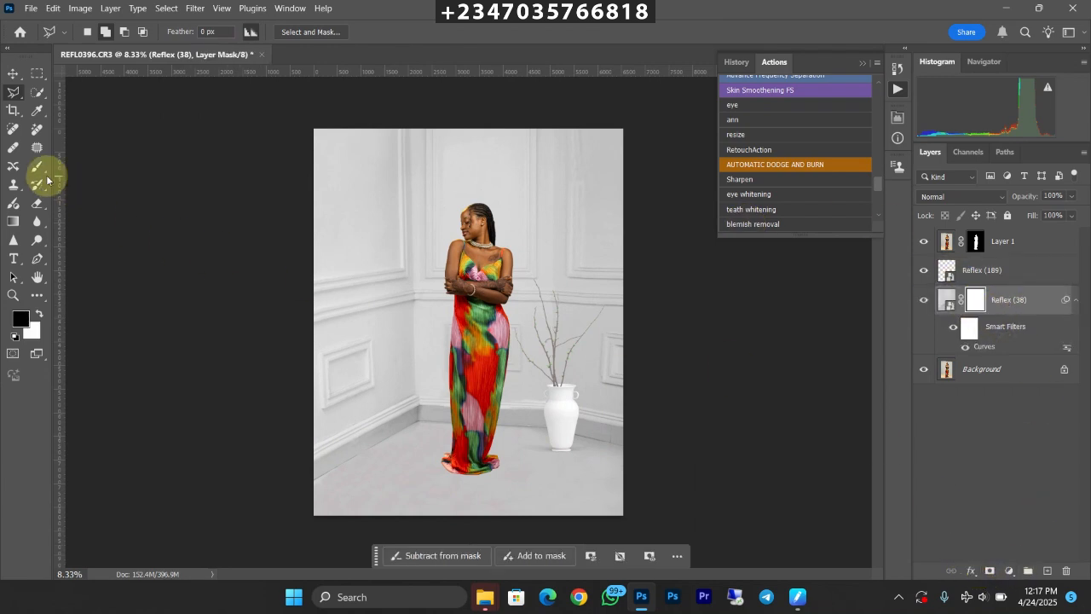
# Paint black on the Reflex (38) mask around the dress hem and feet
pyautogui.click(38, 165)
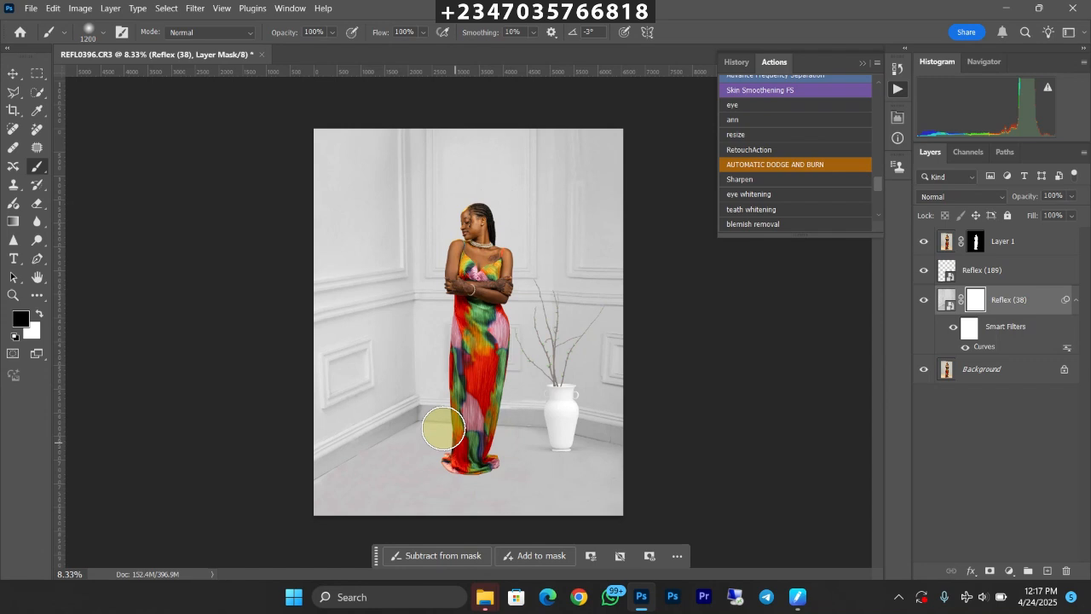
pyautogui.moveTo(443, 426); pyautogui.dragTo(443, 477)
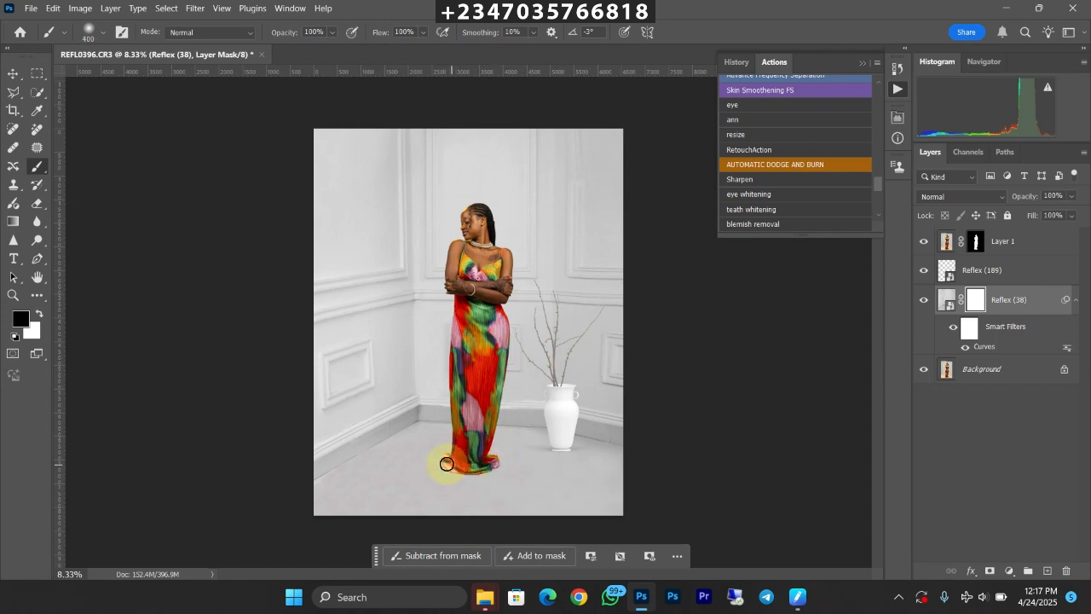
pyautogui.moveTo(448, 463); pyautogui.dragTo(512, 464)
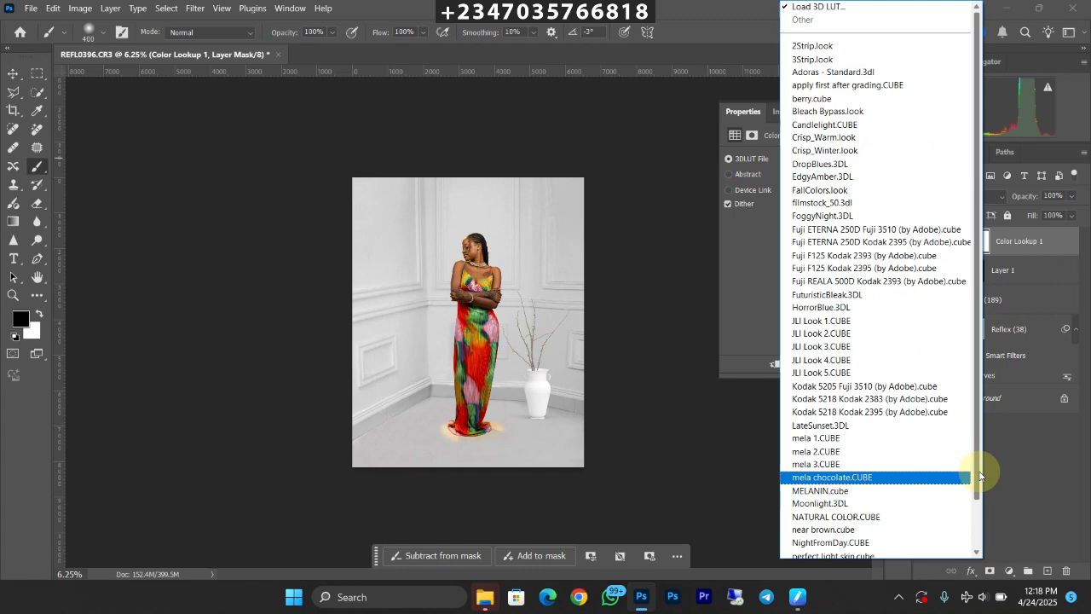
# Open the Color Lookup 3DLUT File list to choose a .CUBE look
pyautogui.click(834, 555)
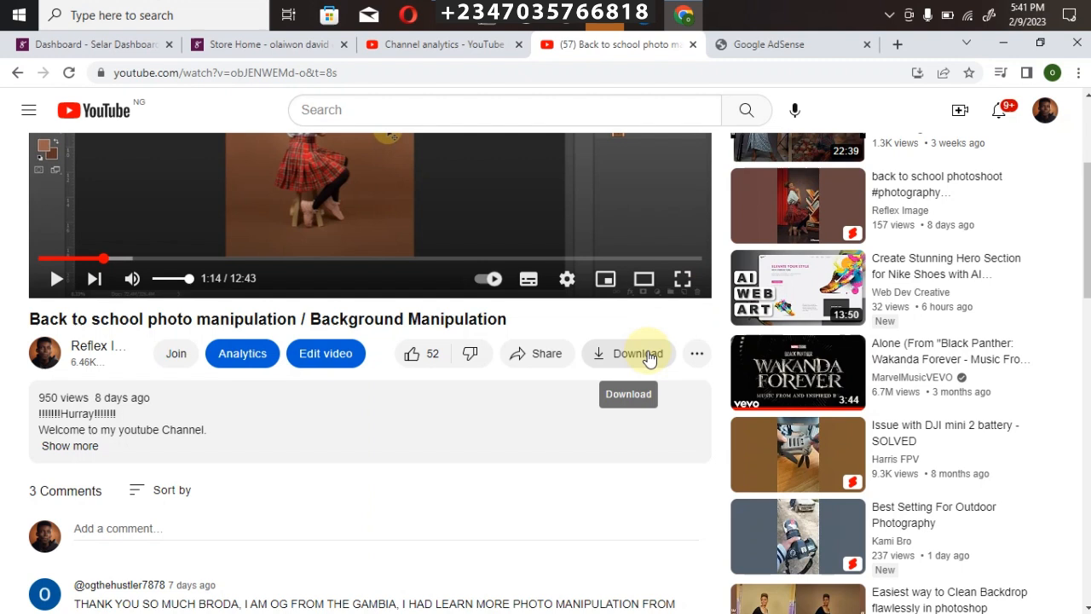
pyautogui.moveTo(631, 425)
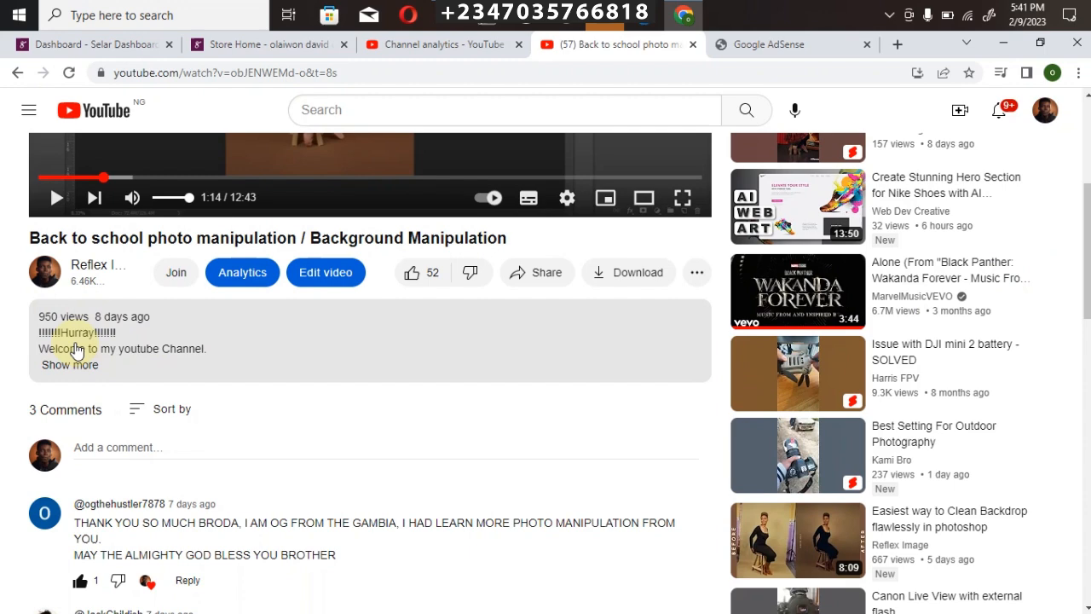
pyautogui.moveTo(76, 317)
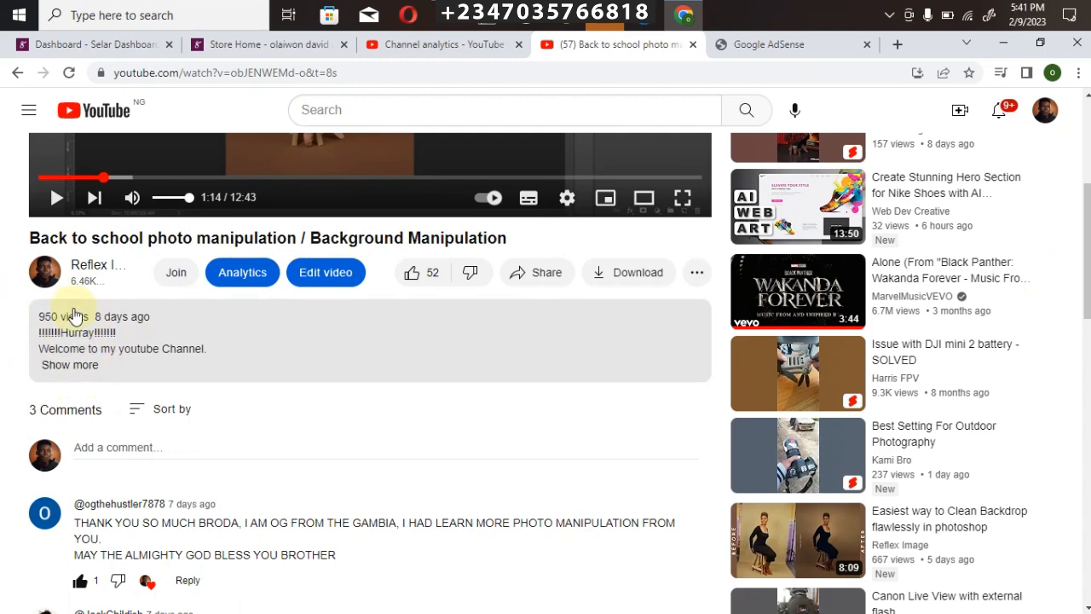
pyautogui.moveTo(68, 371)
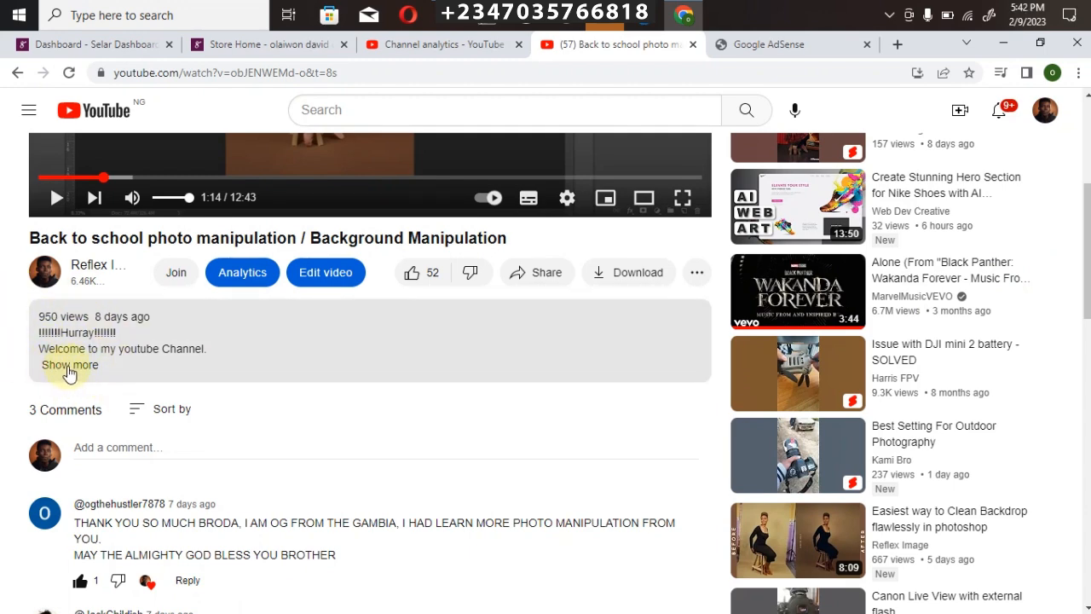
# Expand the tutorial's description and scroll to the store and file links
pyautogui.click(69, 365)
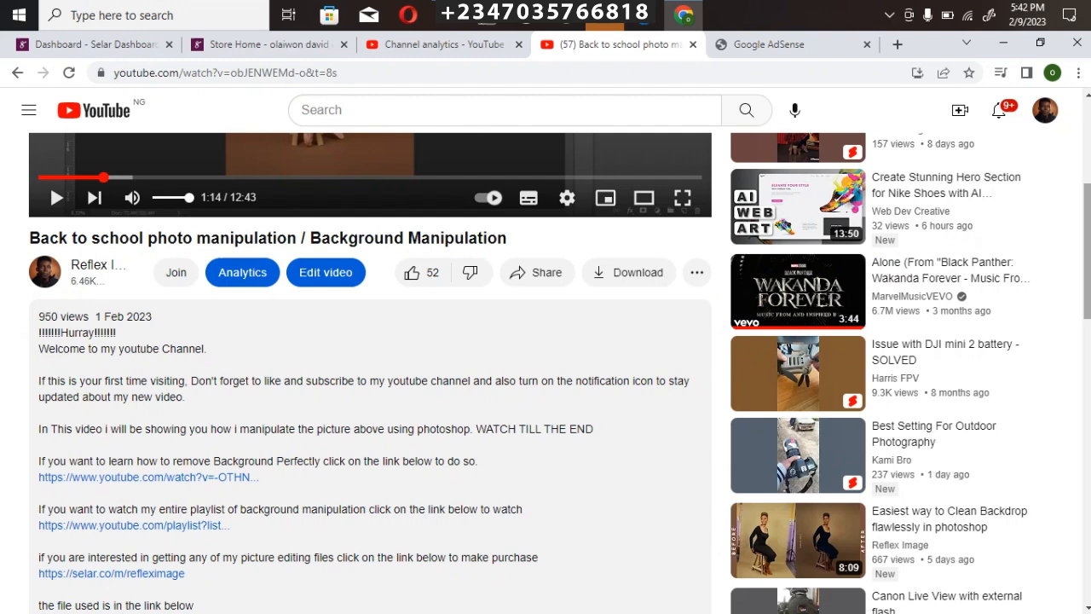
pyautogui.scroll(-3)
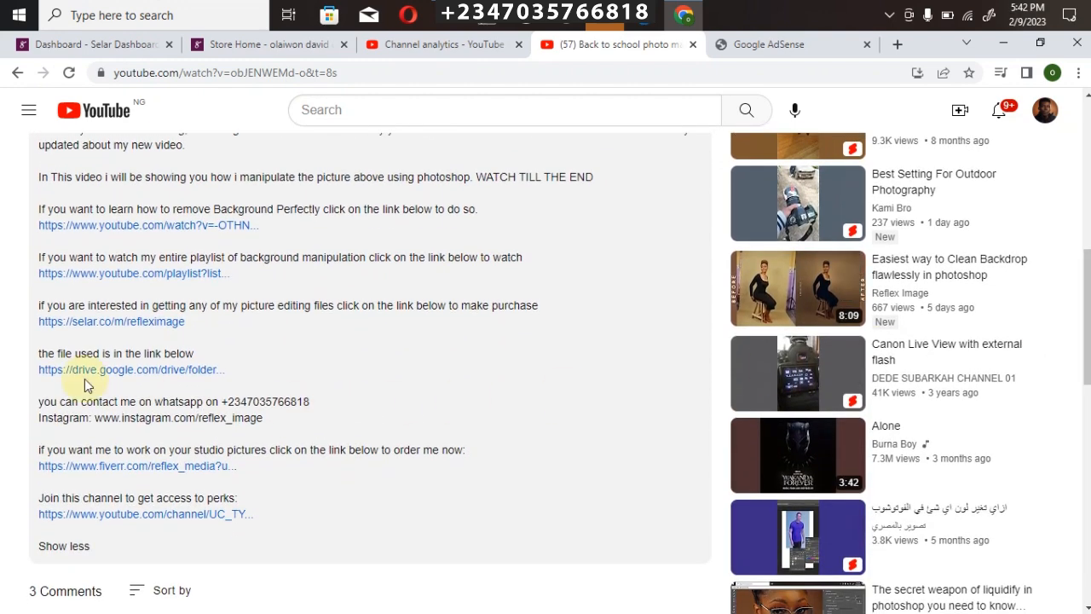
pyautogui.moveTo(78, 330)
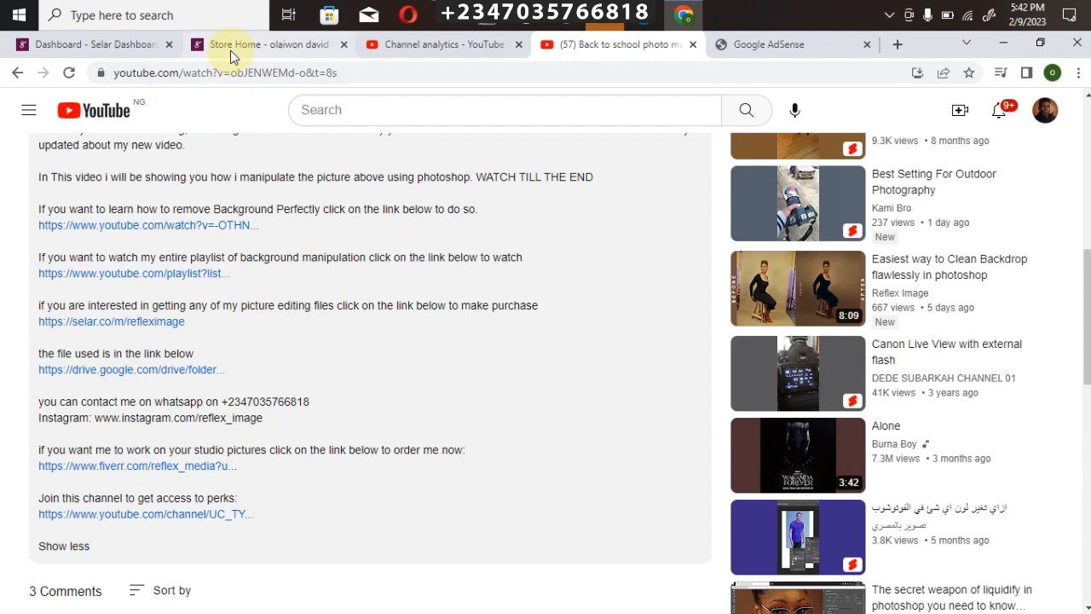
pyautogui.click(273, 43)
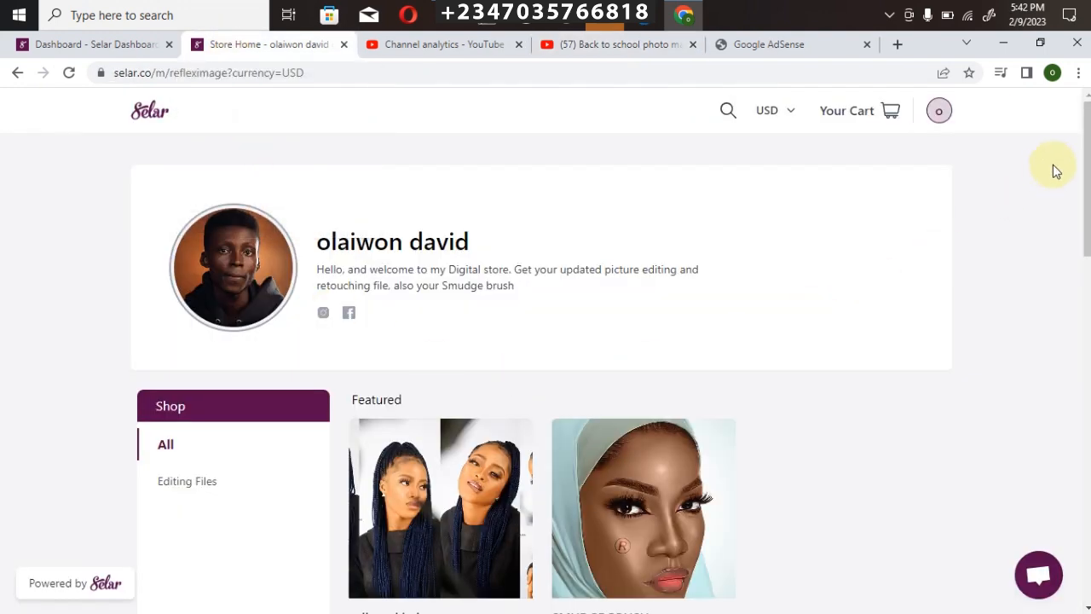
pyautogui.scroll(-3)
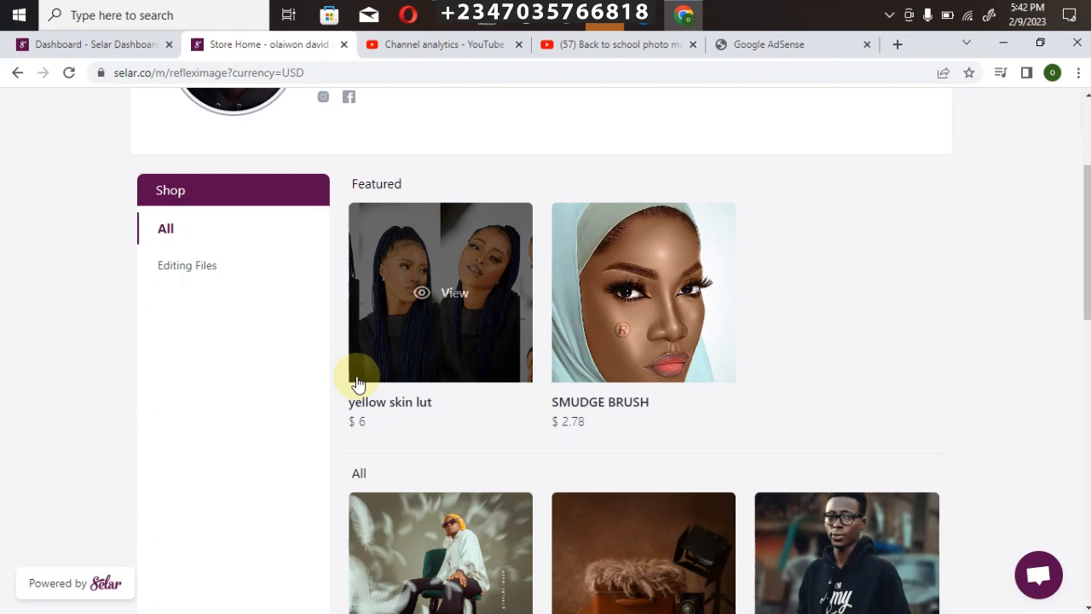
pyautogui.moveTo(1056, 268)
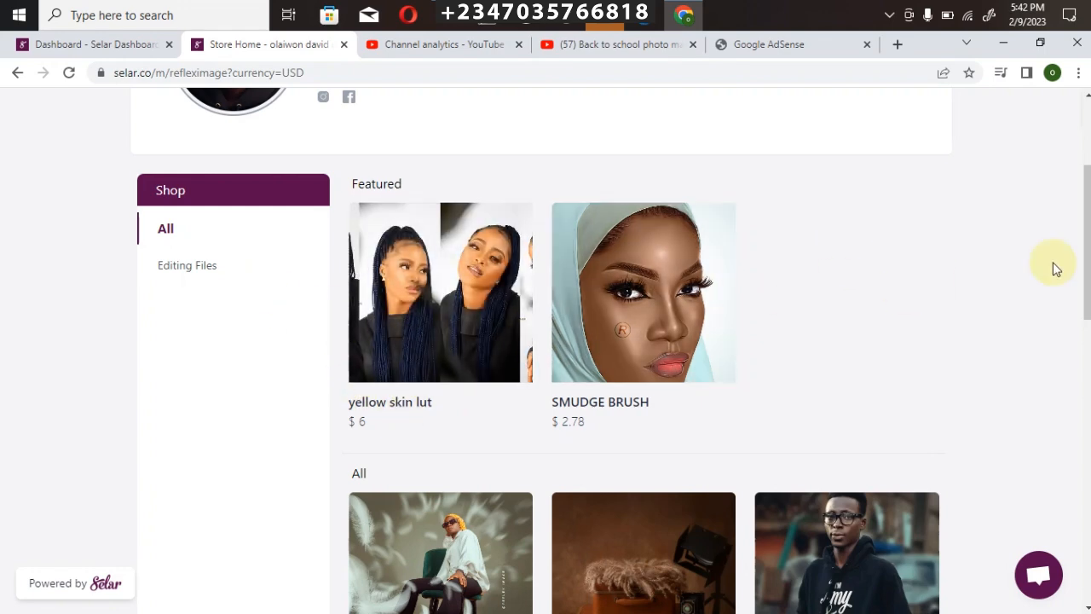
pyautogui.scroll(-3)
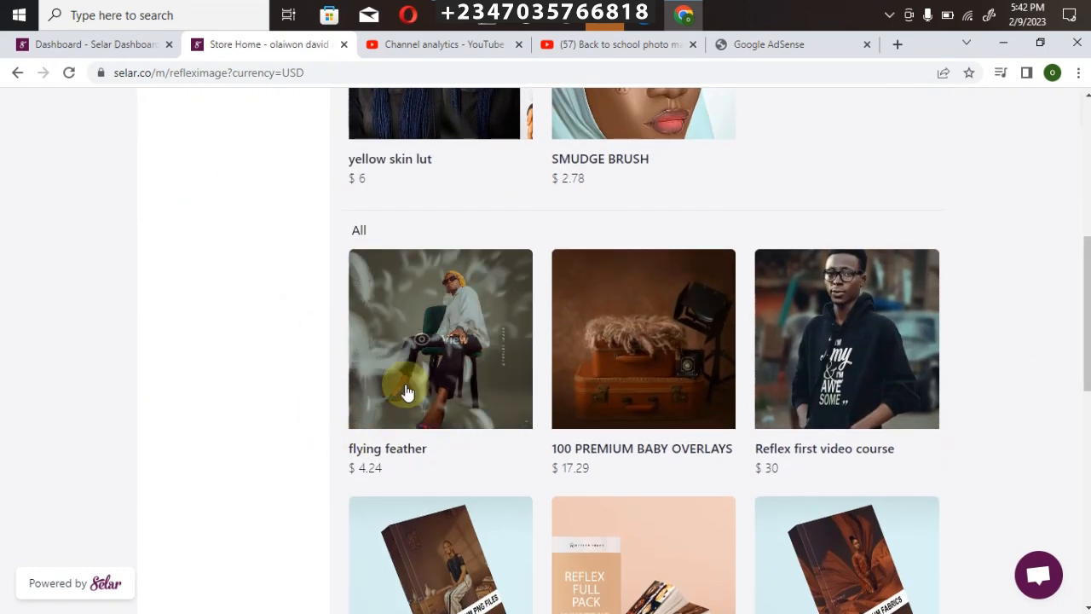
pyautogui.moveTo(552, 360)
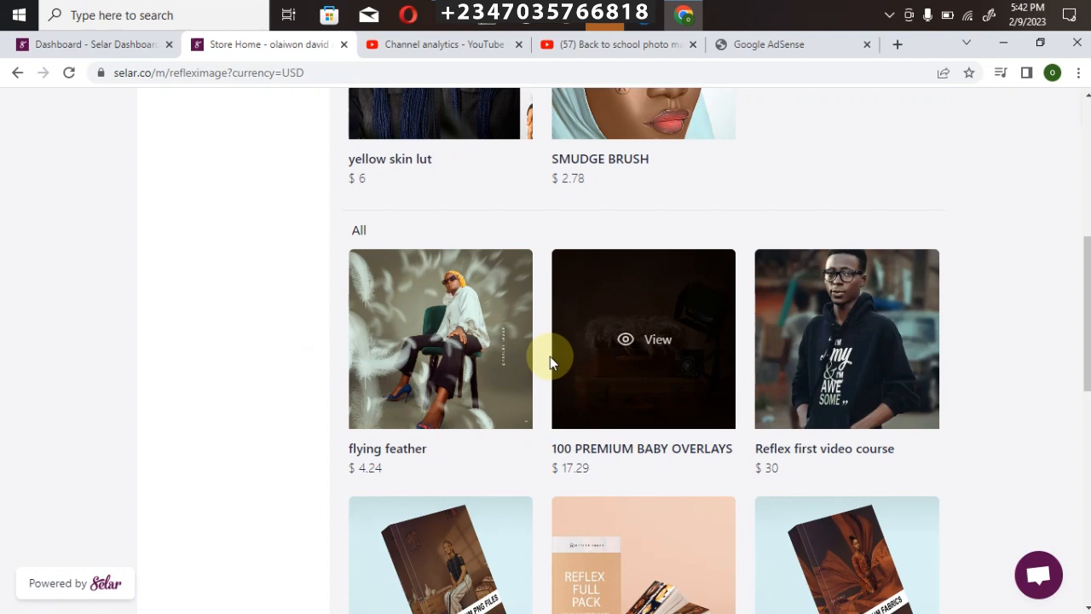
pyautogui.moveTo(842, 368)
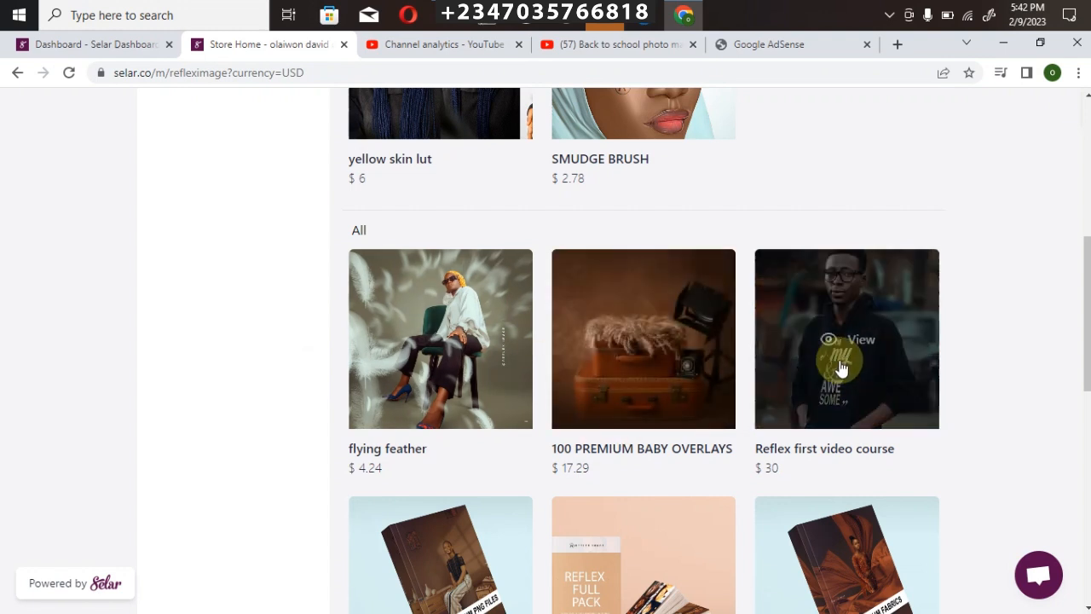
pyautogui.moveTo(813, 422)
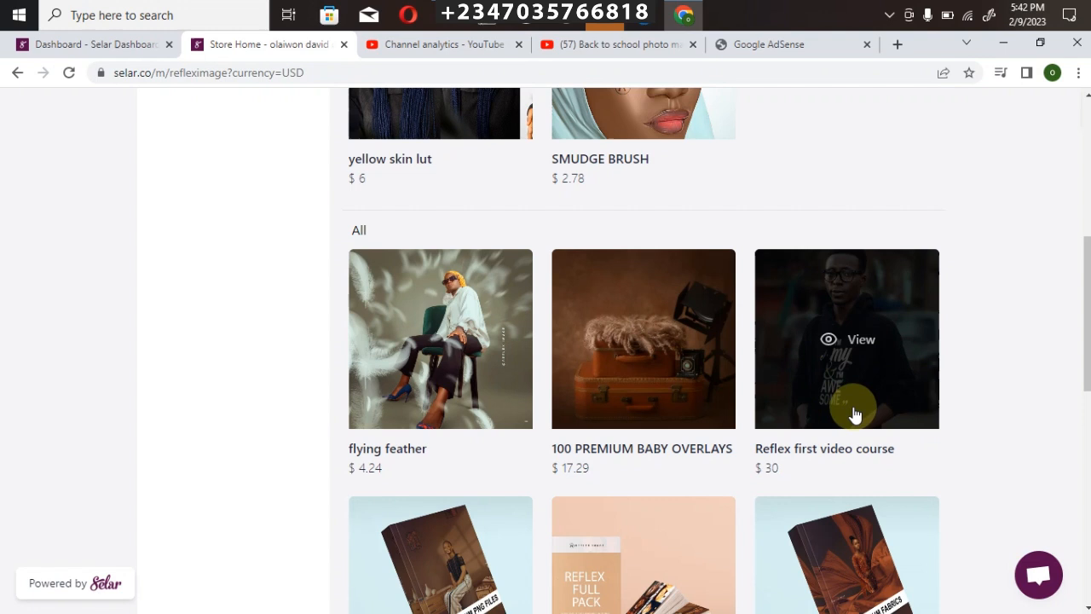
pyautogui.moveTo(844, 451)
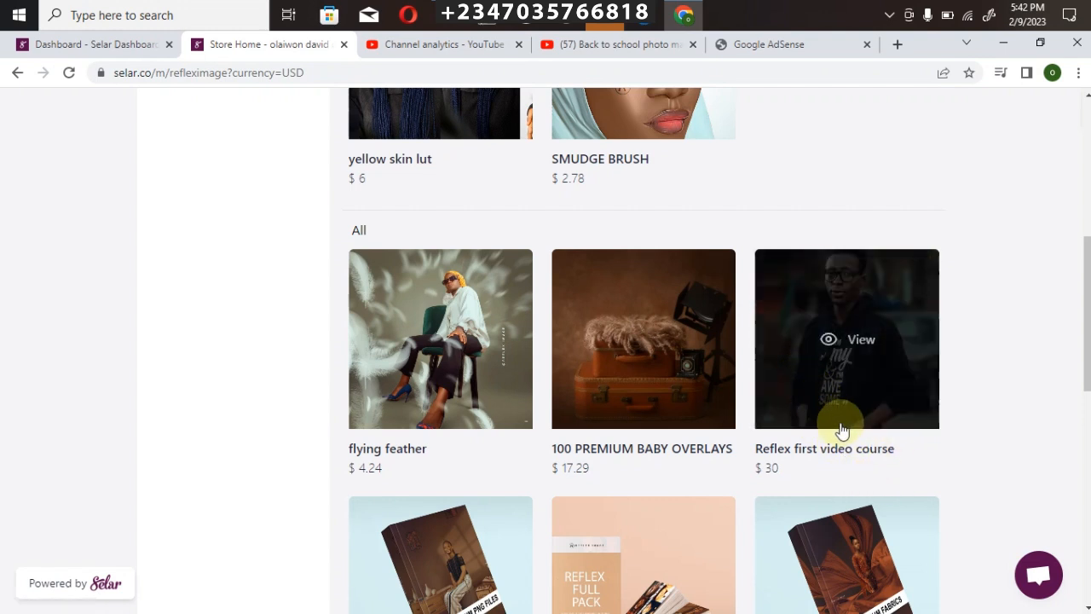
pyautogui.moveTo(869, 366)
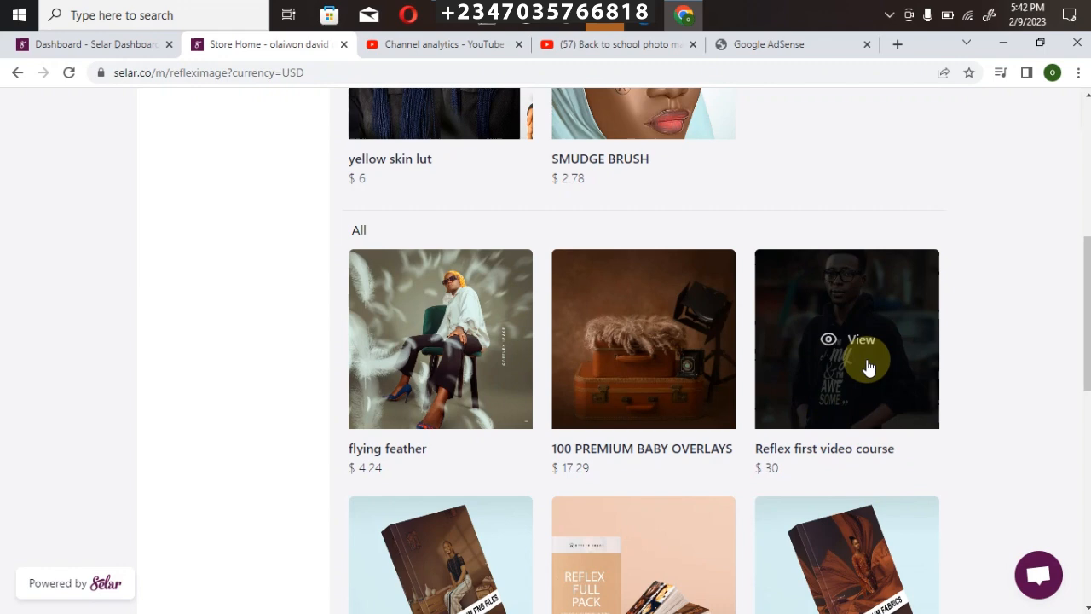
pyautogui.scroll(-3)
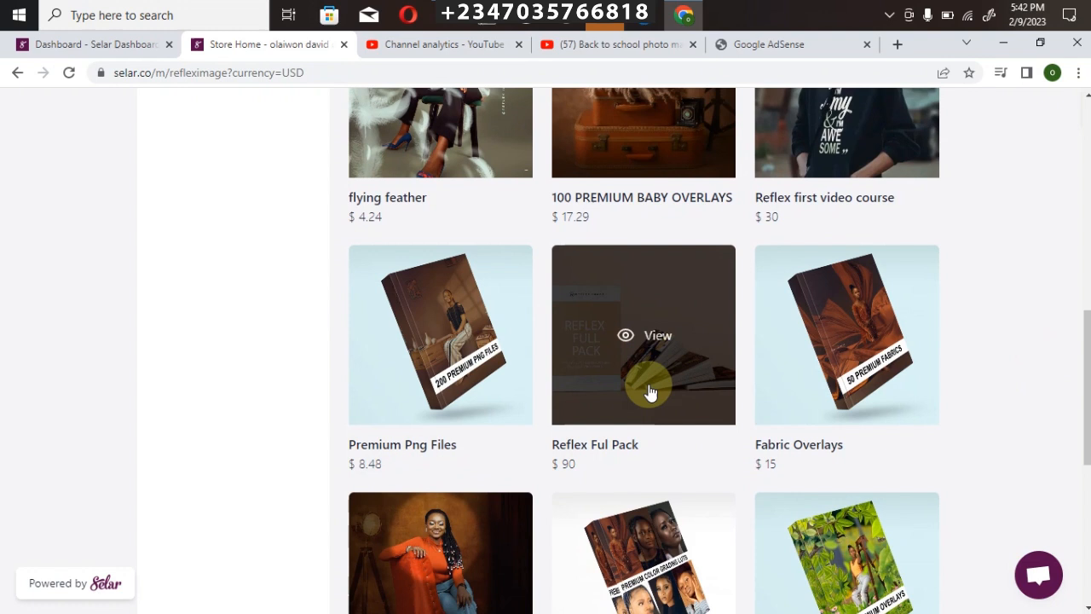
pyautogui.moveTo(675, 373)
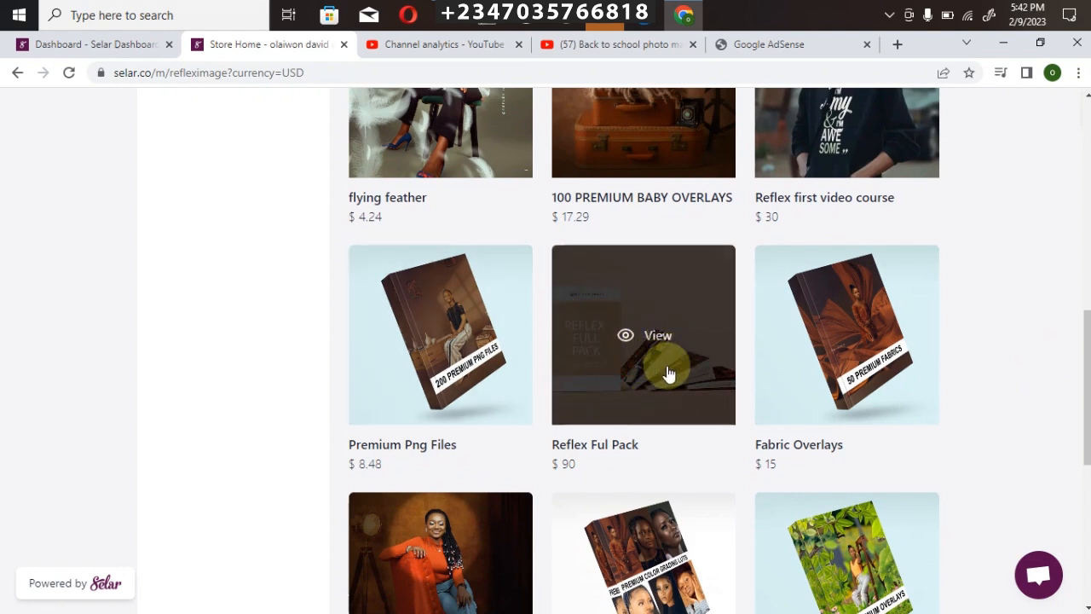
pyautogui.moveTo(695, 411)
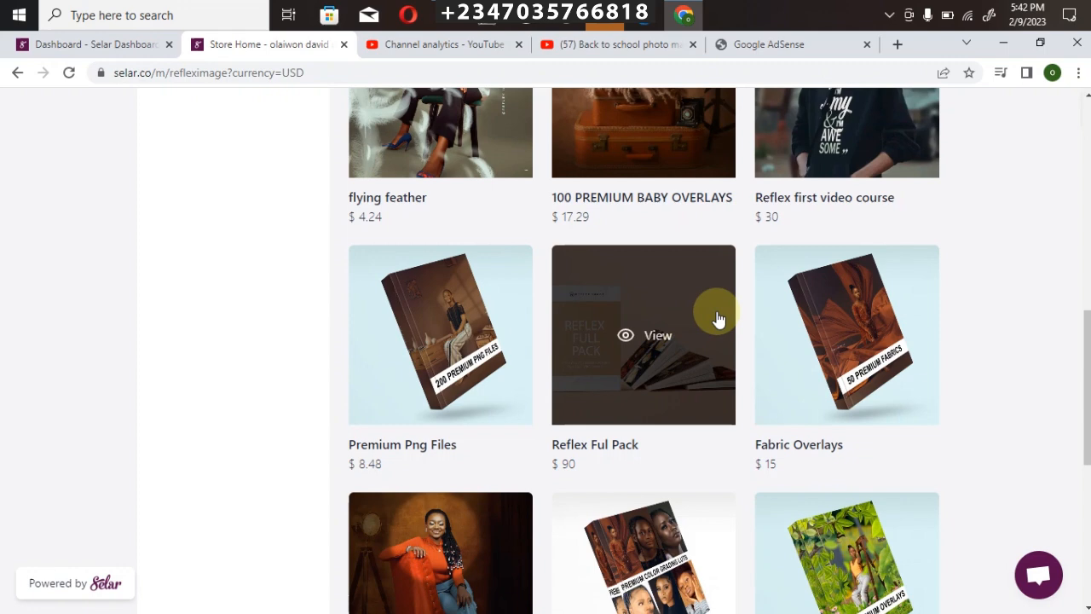
pyautogui.moveTo(604, 324)
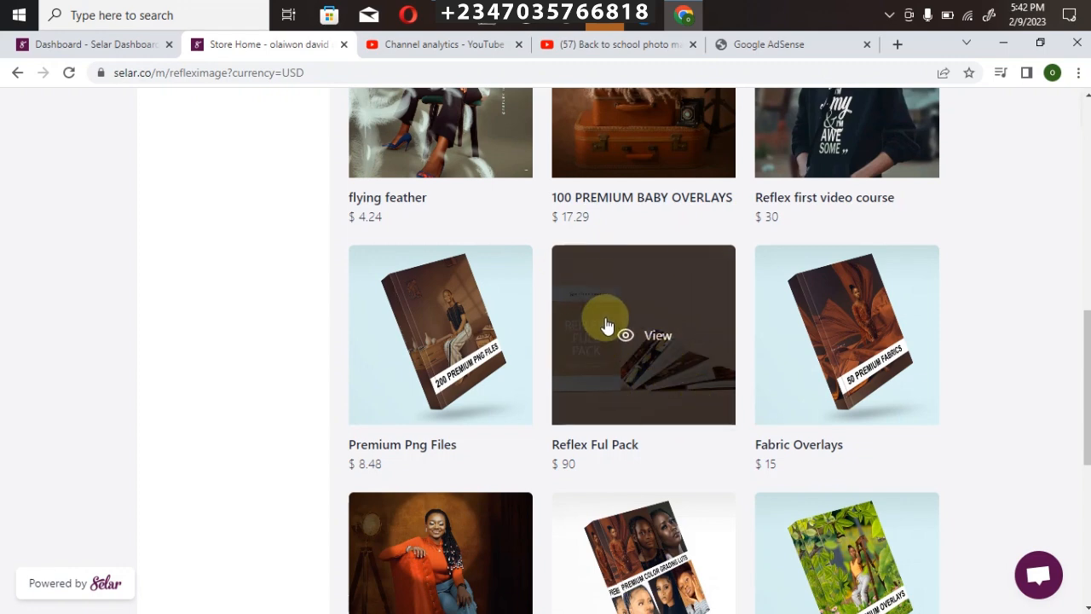
pyautogui.moveTo(846, 445)
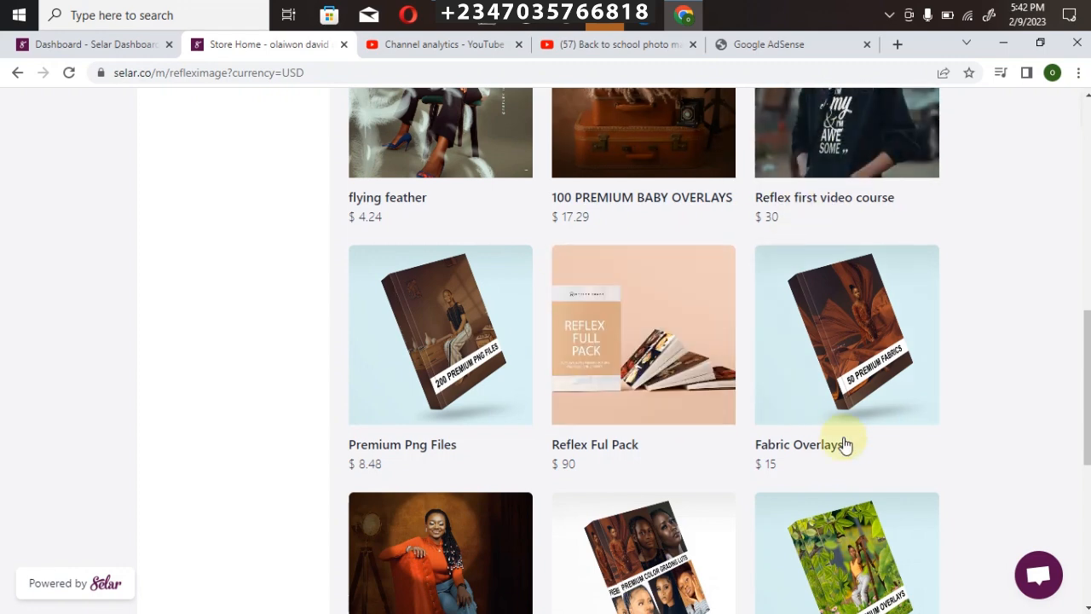
pyautogui.scroll(-3)
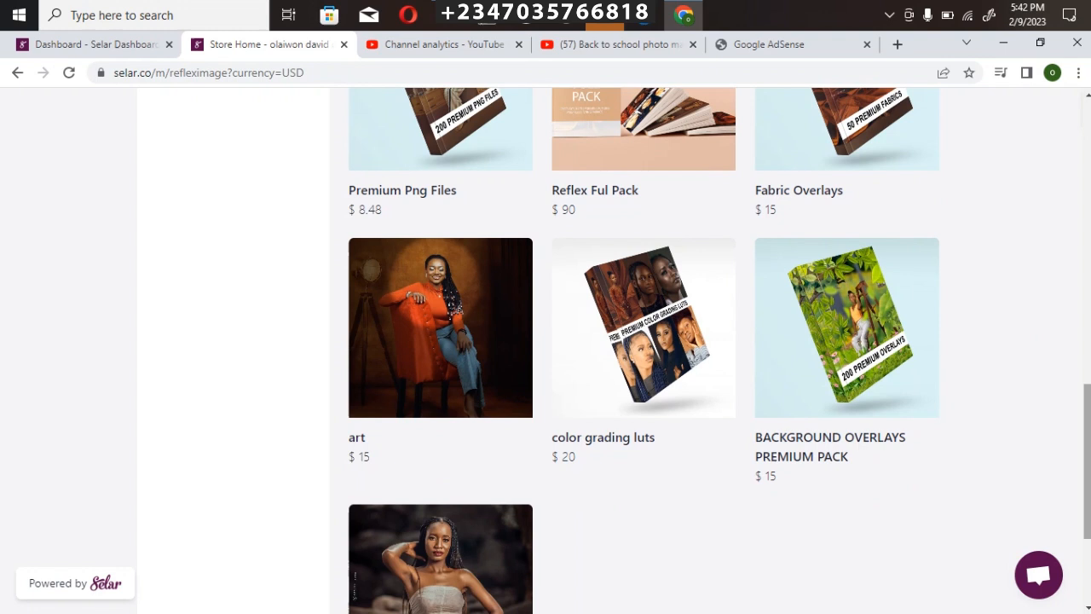
pyautogui.moveTo(449, 390)
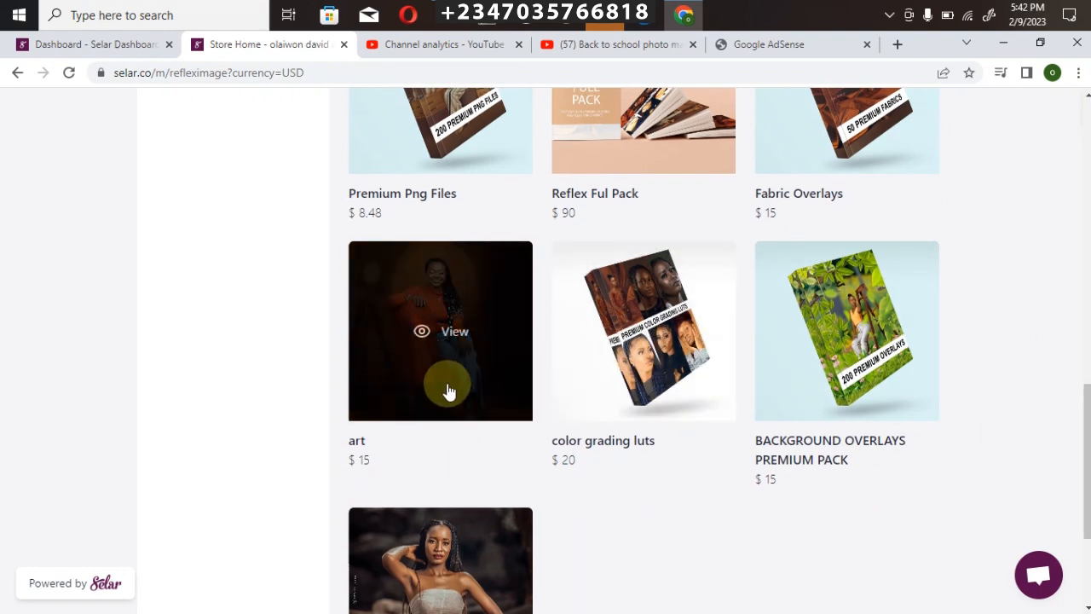
pyautogui.moveTo(494, 411)
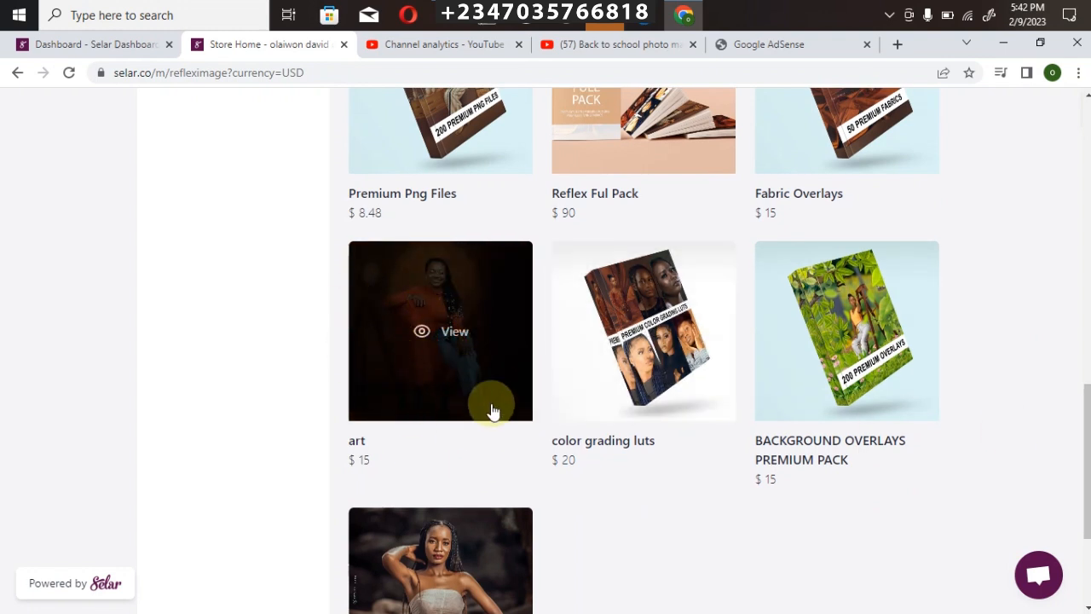
pyautogui.moveTo(811, 389)
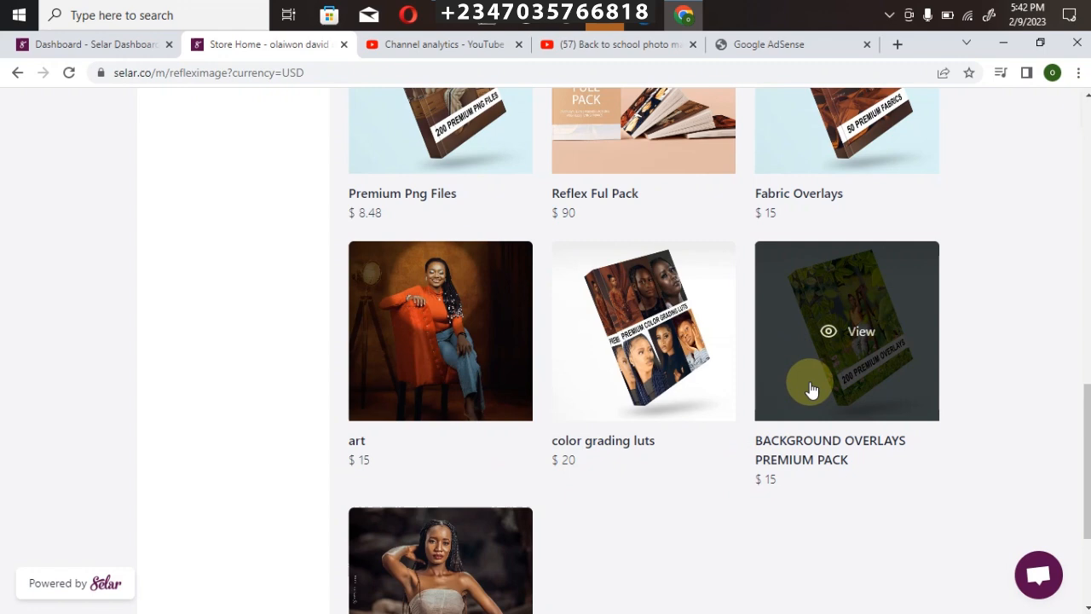
pyautogui.scroll(-3)
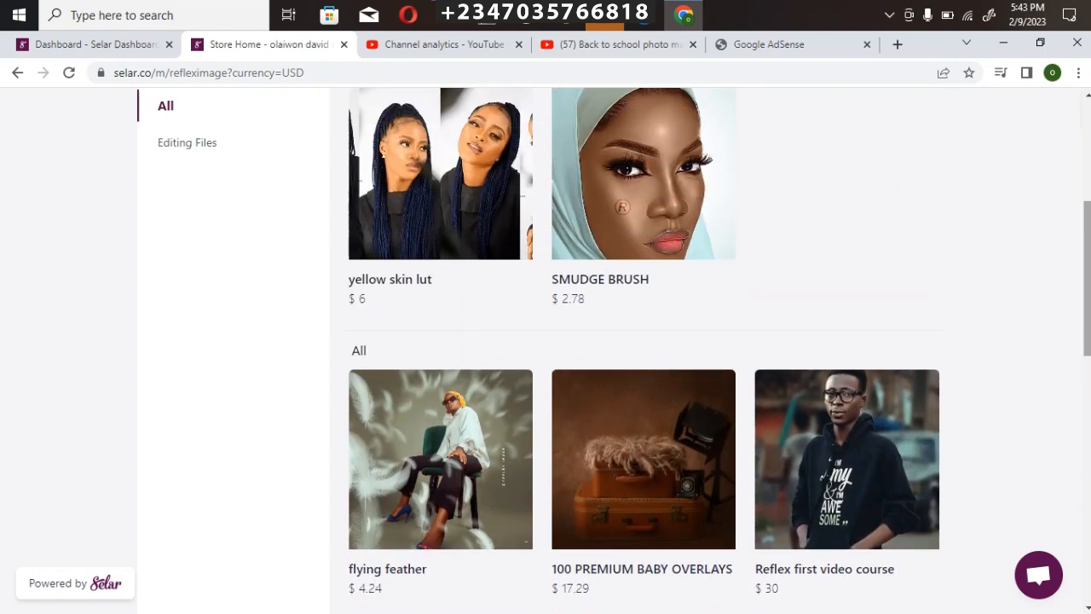
pyautogui.scroll(-3)
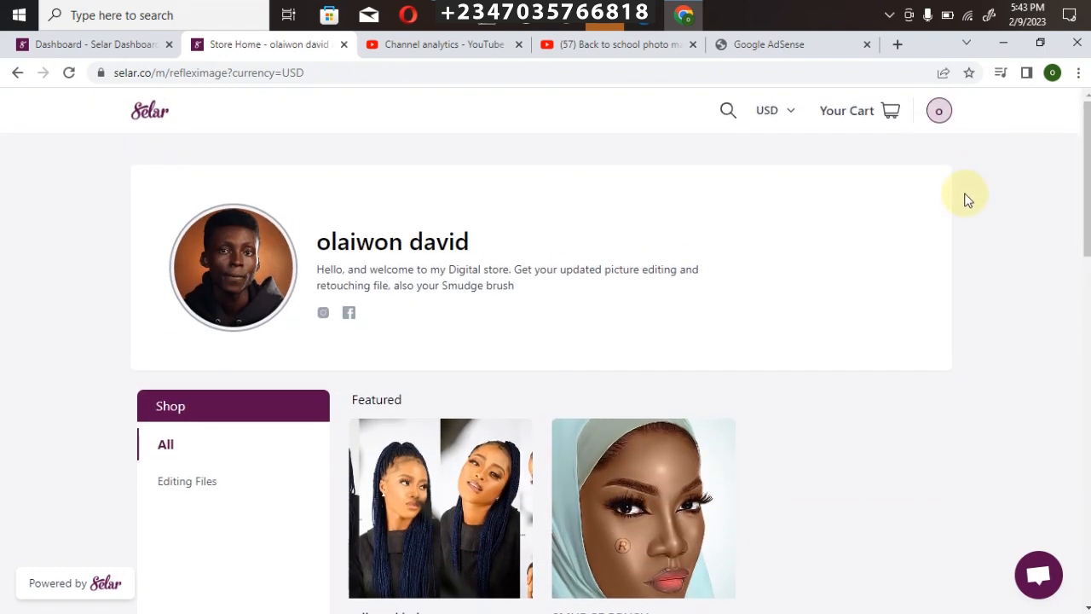
pyautogui.click(772, 110)
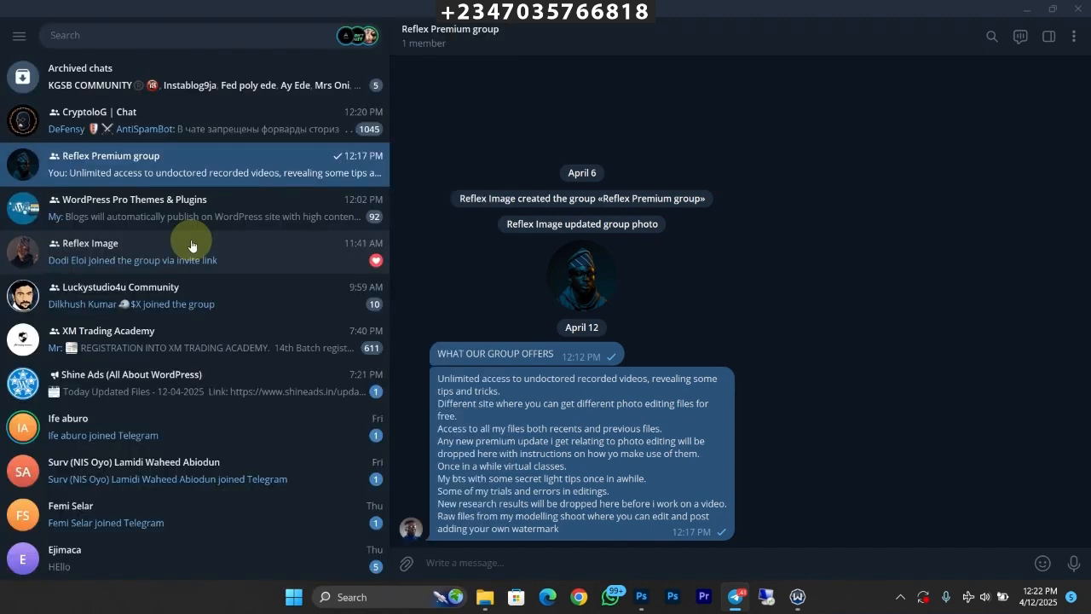
pyautogui.moveTo(587, 353)
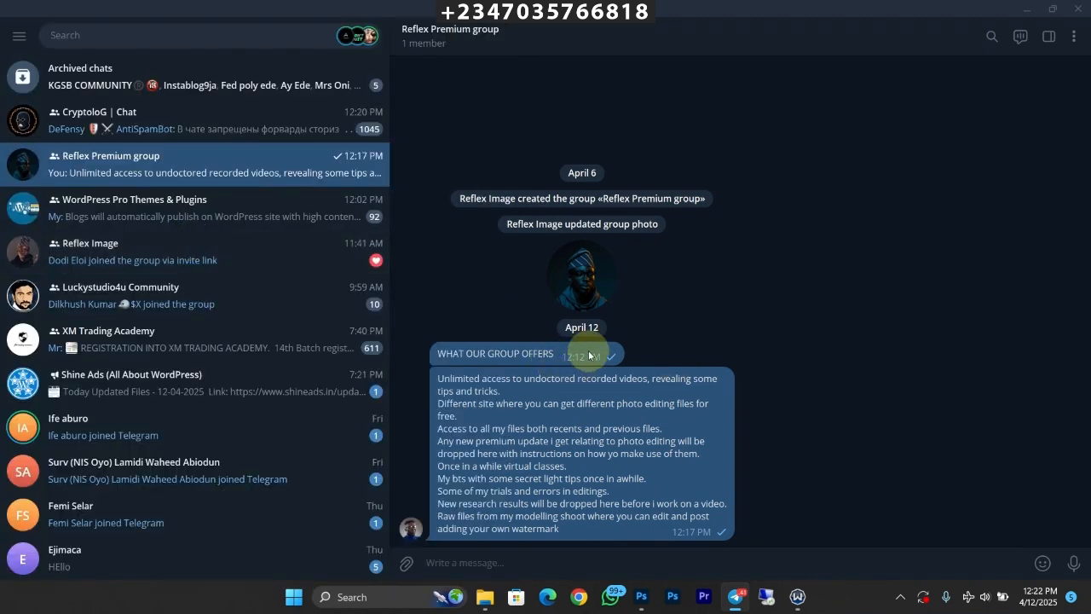
pyautogui.moveTo(588, 353)
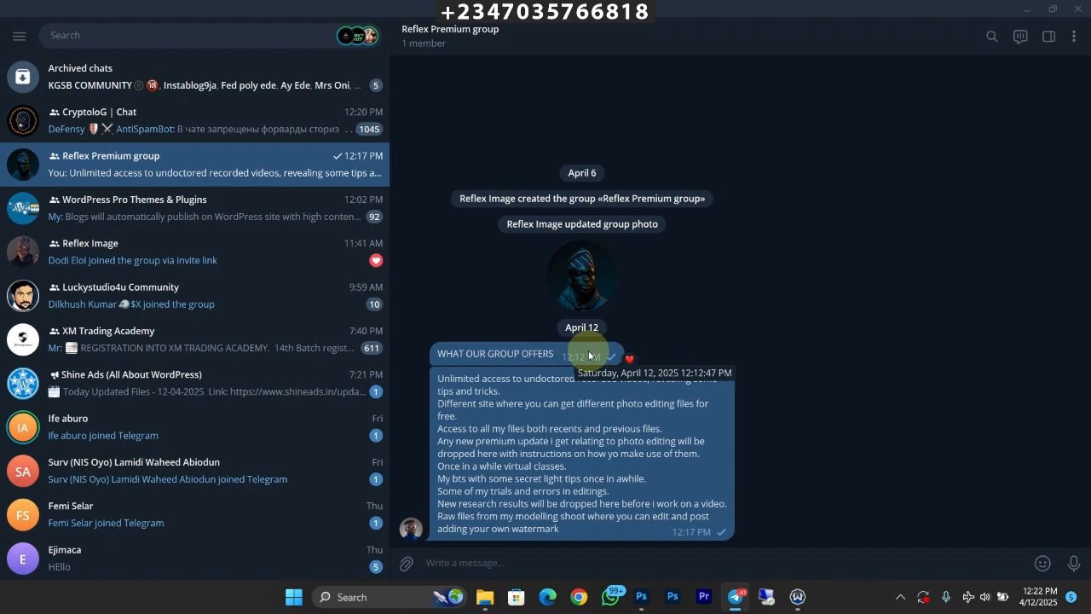